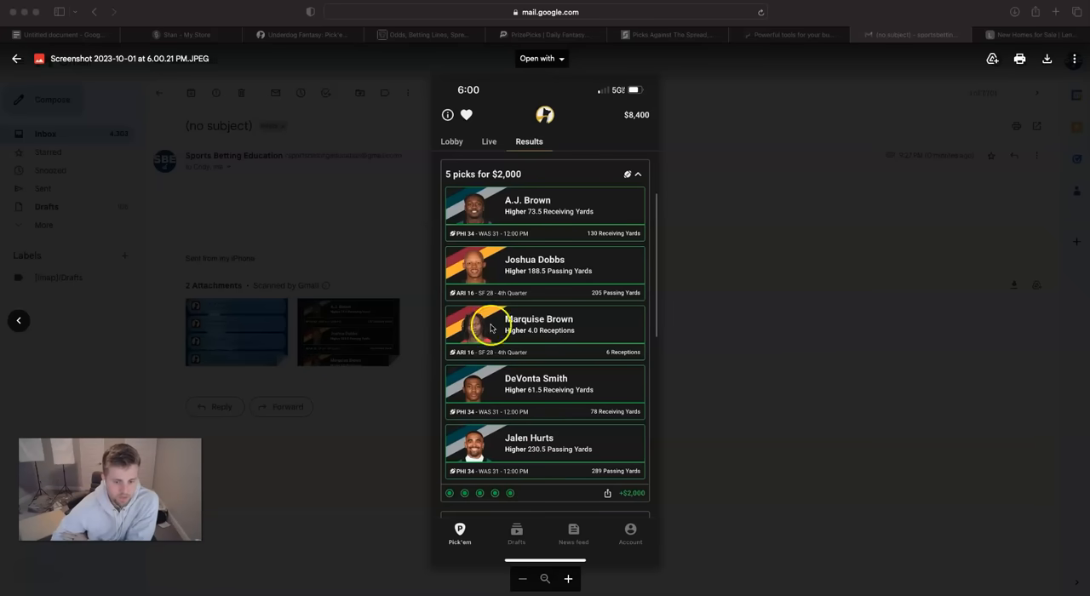
pyautogui.moveTo(530, 373)
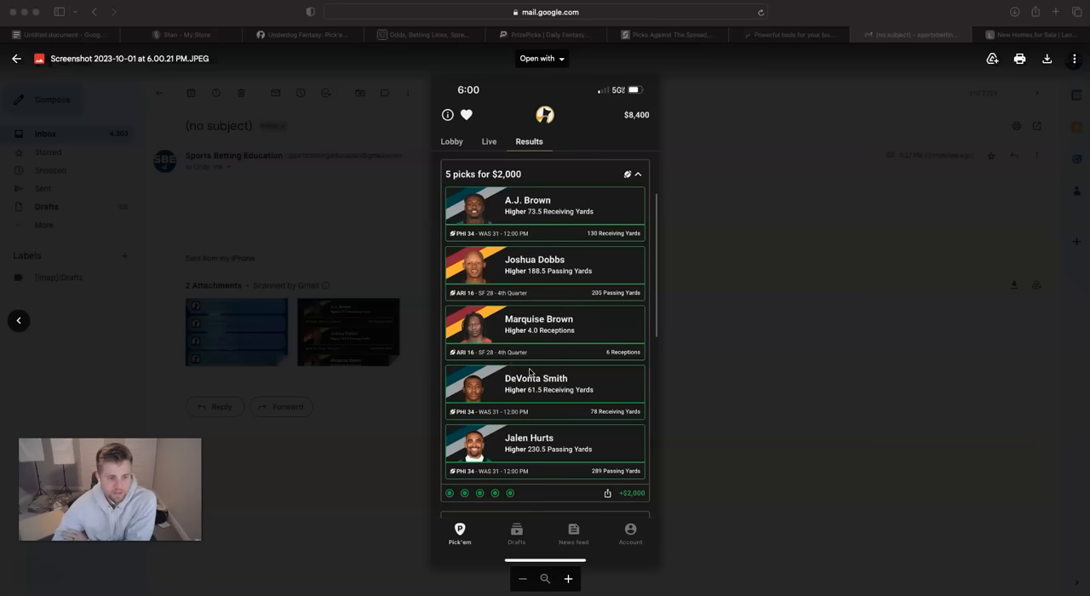
# Advance the Gmail attachment viewer to IMG_8045.jpg, the Pick'em winnings notifications image.
pyautogui.click(19, 320)
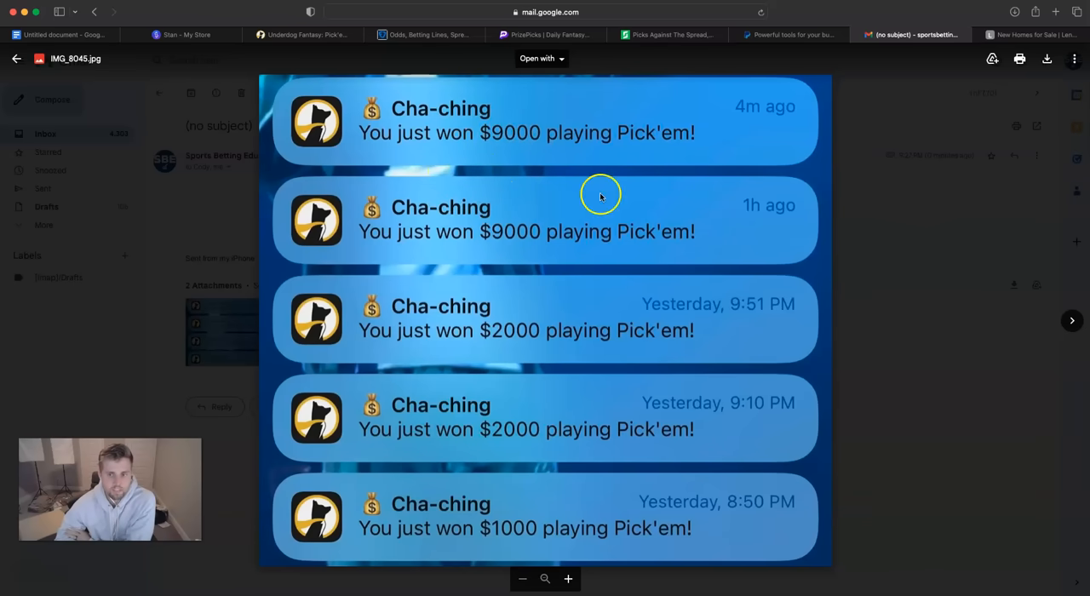
pyautogui.moveTo(512, 317)
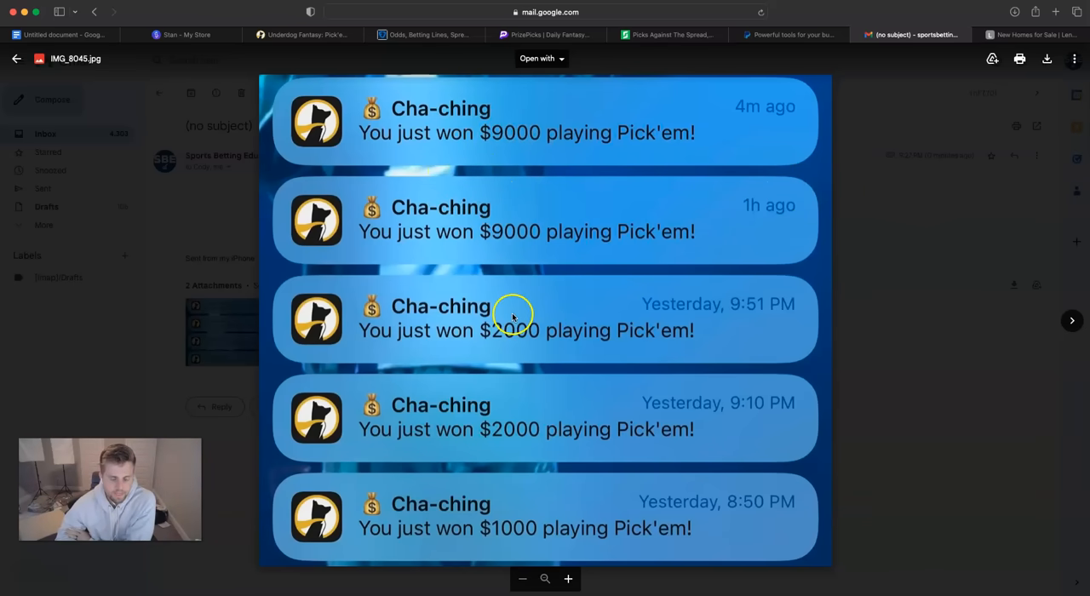
pyautogui.moveTo(541, 504)
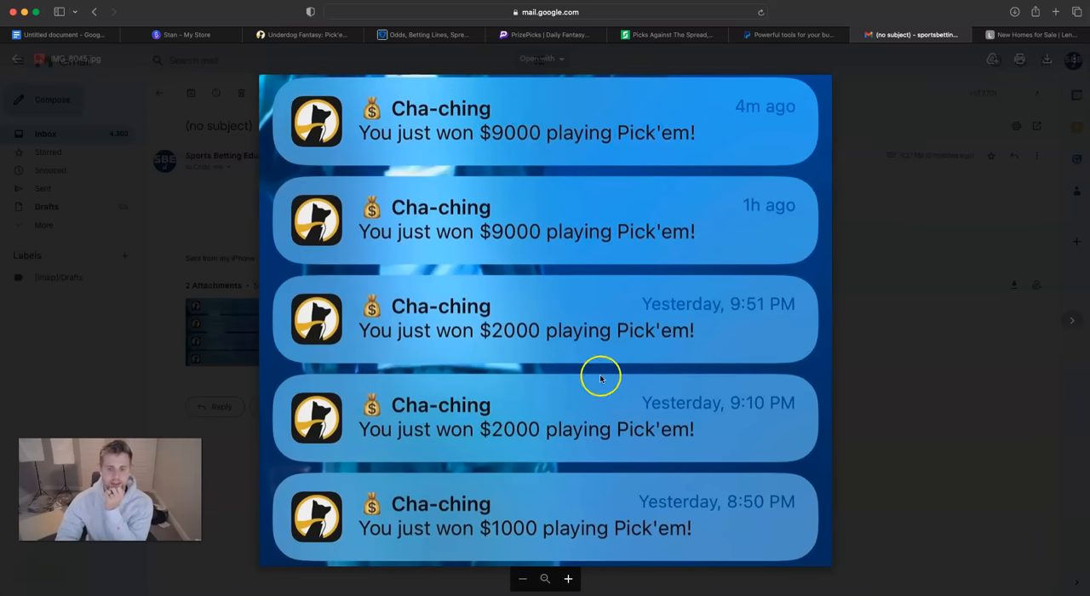
pyautogui.moveTo(572, 422)
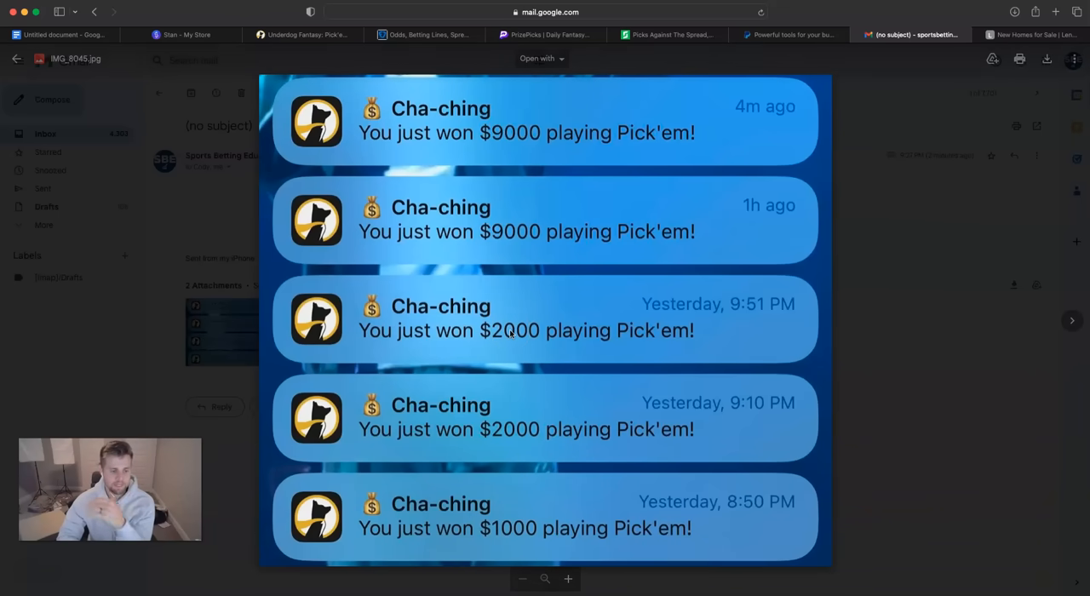
pyautogui.moveTo(508, 162)
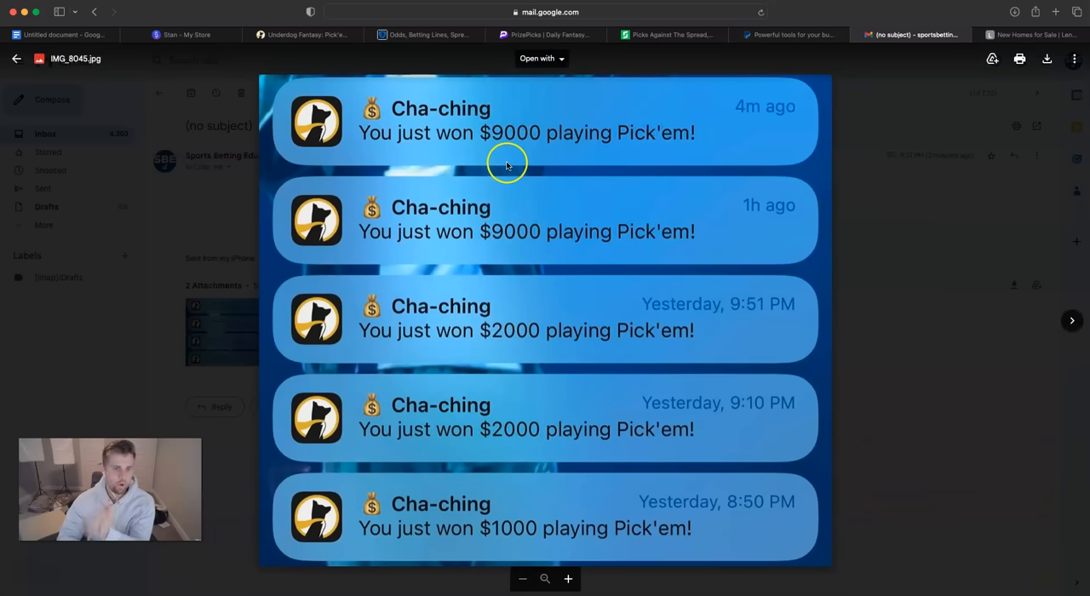
pyautogui.moveTo(555, 208)
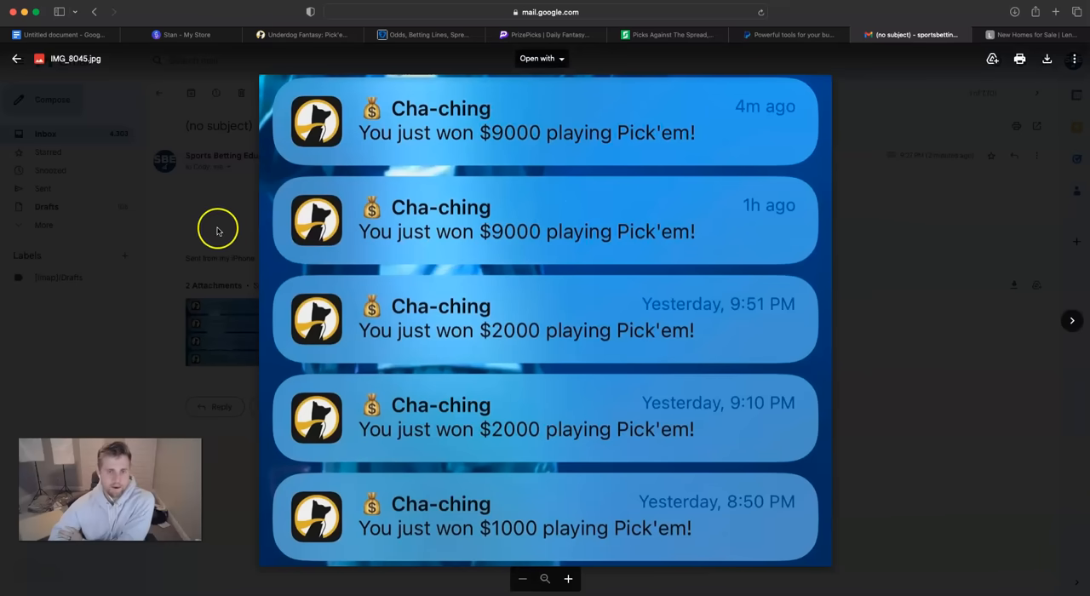
pyautogui.moveTo(402, 61)
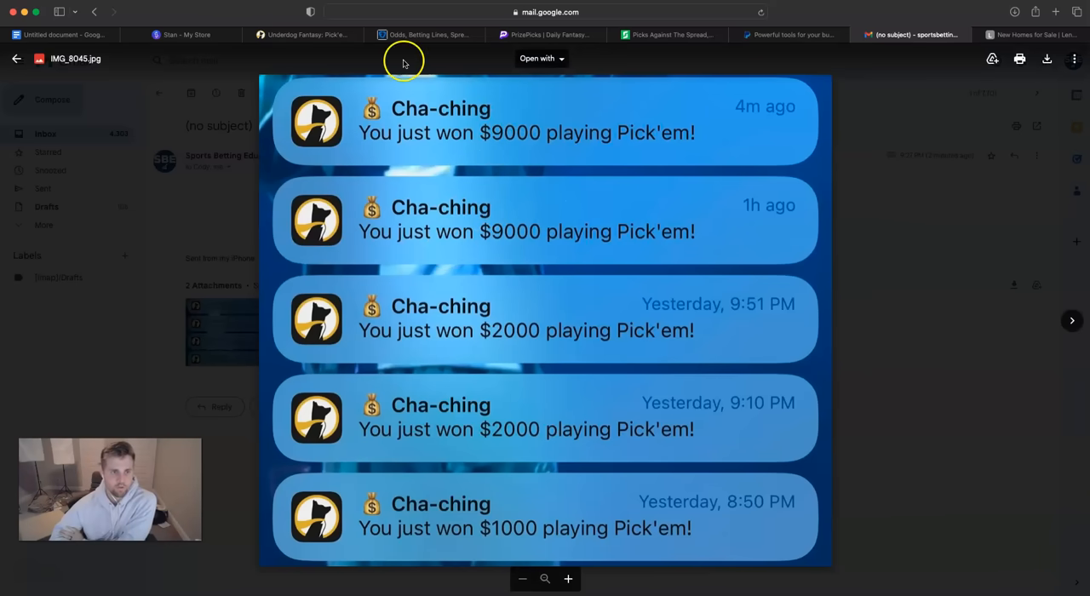
pyautogui.moveTo(181, 34)
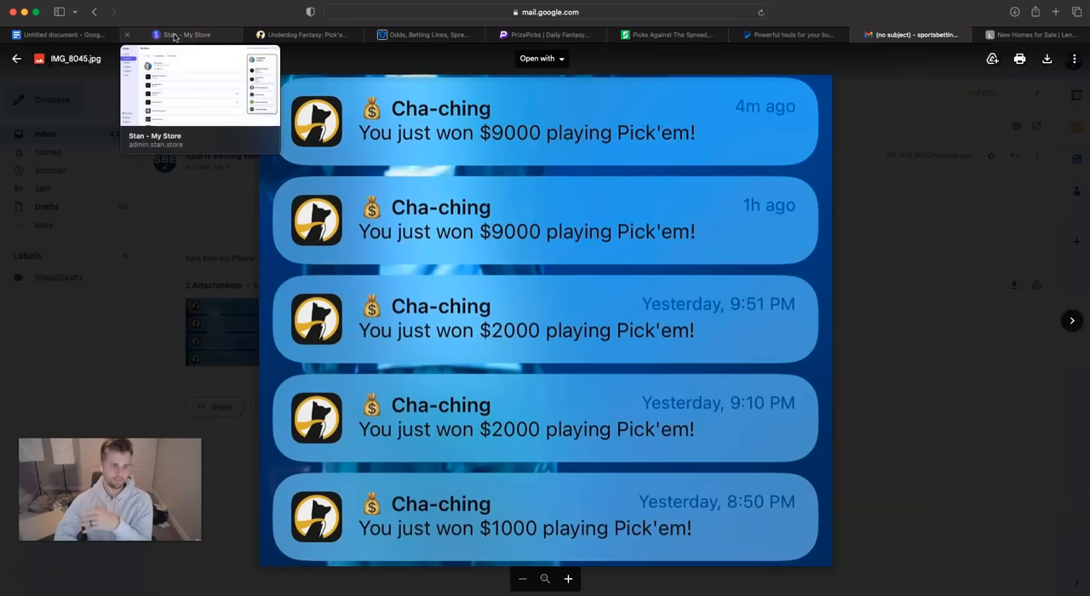
# Switch to the Stan My Store dashboard listing the store's products.
pyautogui.click(187, 34)
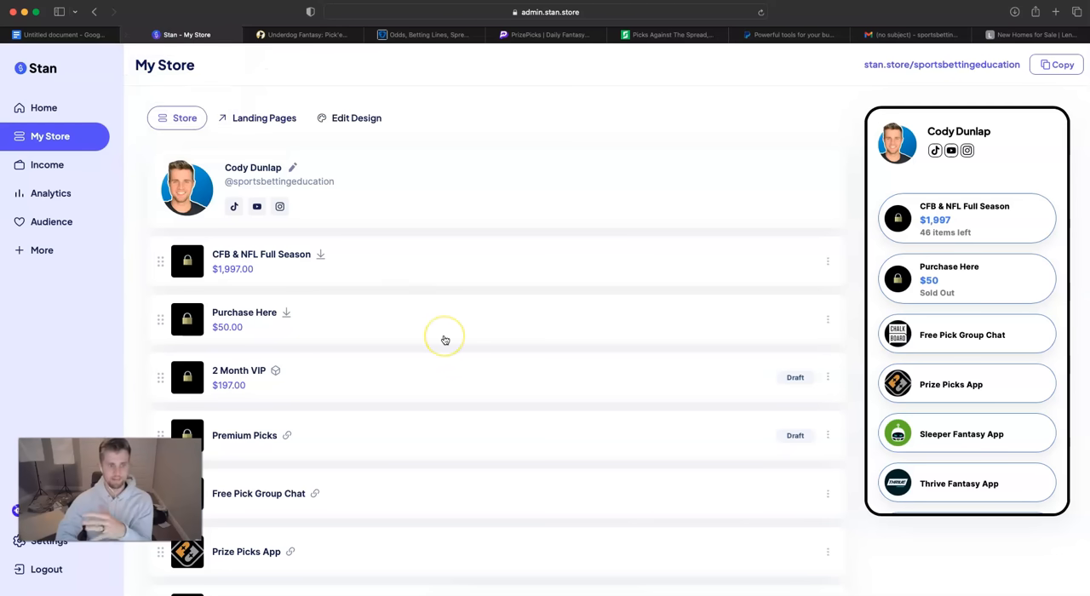
pyautogui.moveTo(443, 339)
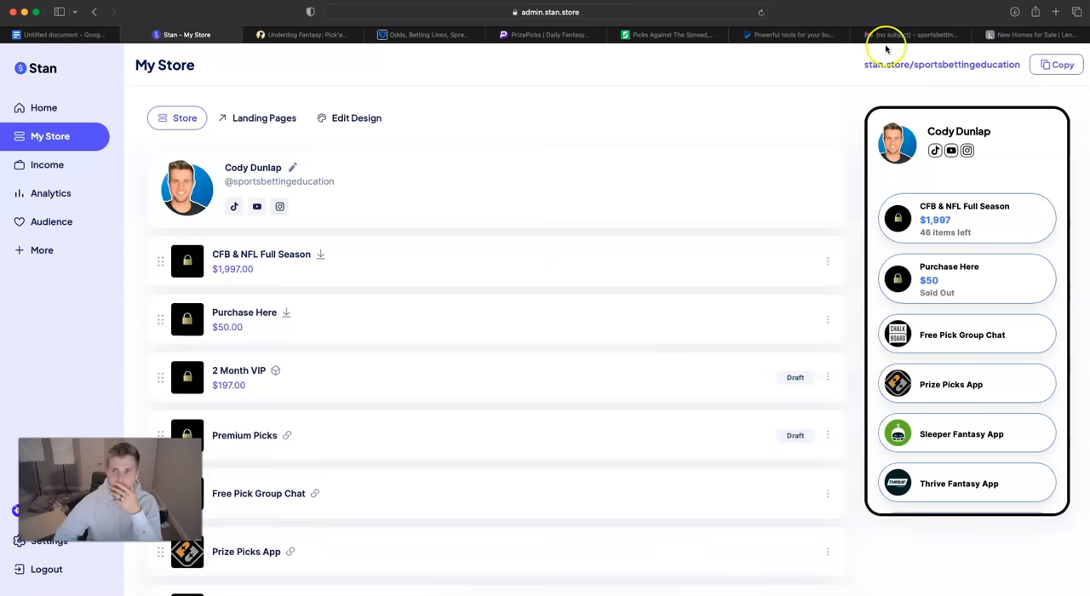
# Return to the Gmail IMG_8045.jpg attachment preview.
pyautogui.click(911, 34)
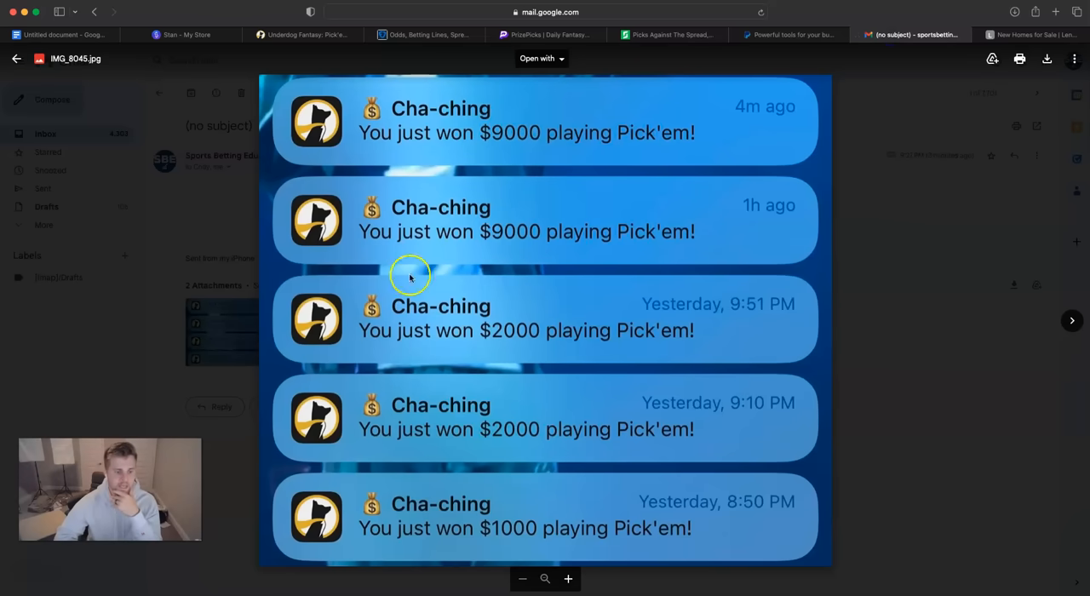
pyautogui.moveTo(467, 372)
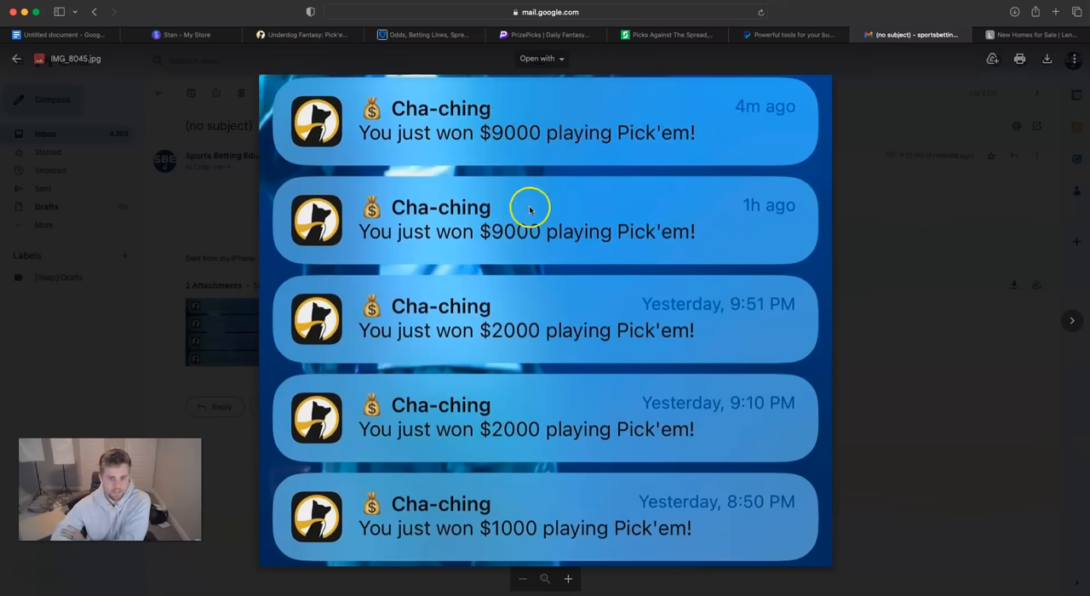
pyautogui.moveTo(504, 153)
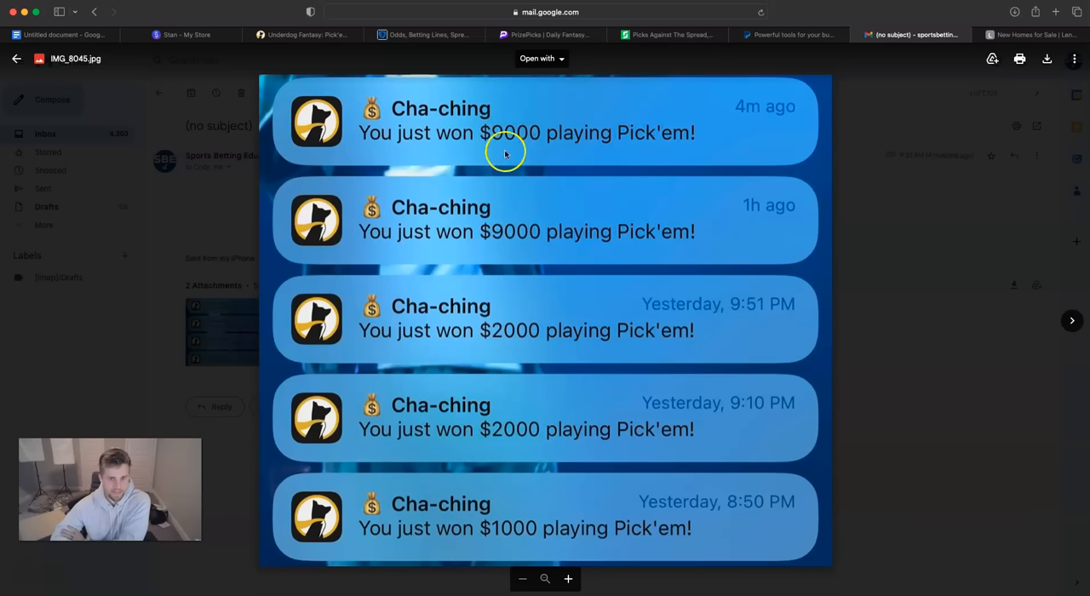
pyautogui.moveTo(504, 177)
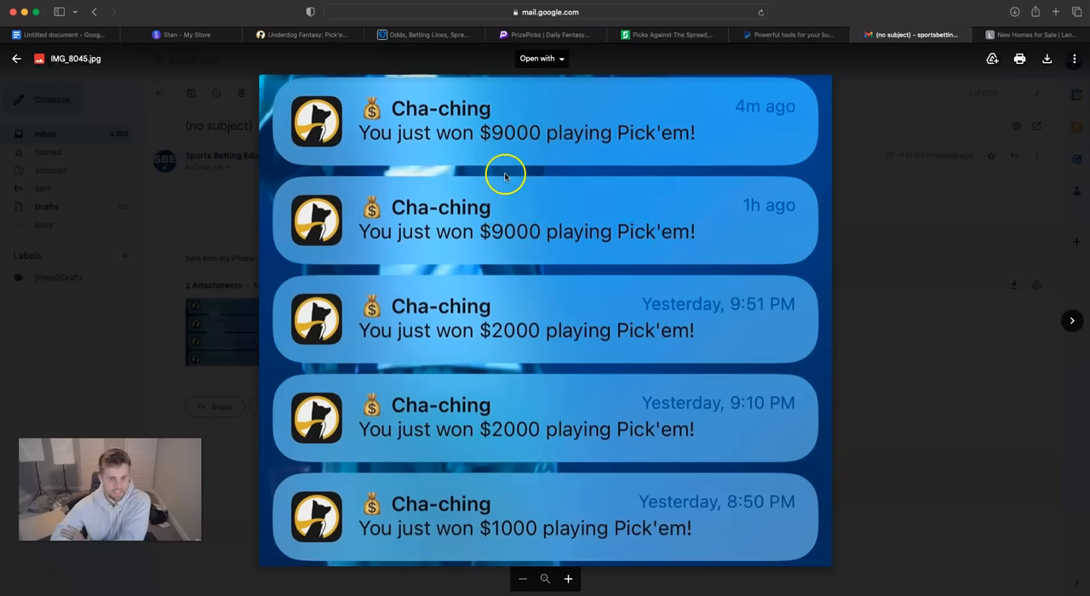
pyautogui.moveTo(511, 189)
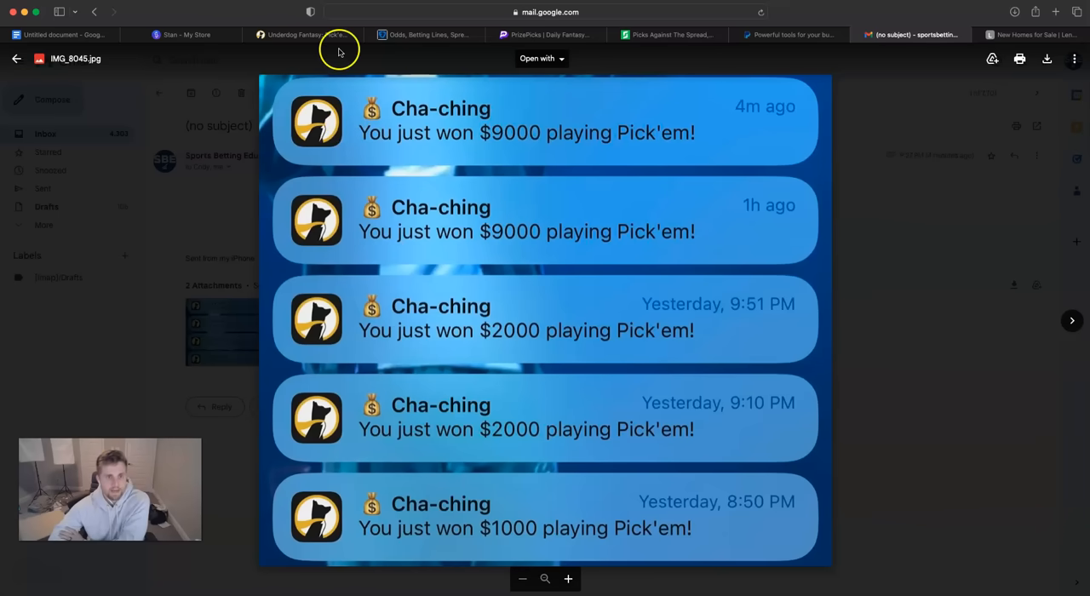
pyautogui.moveTo(545, 92)
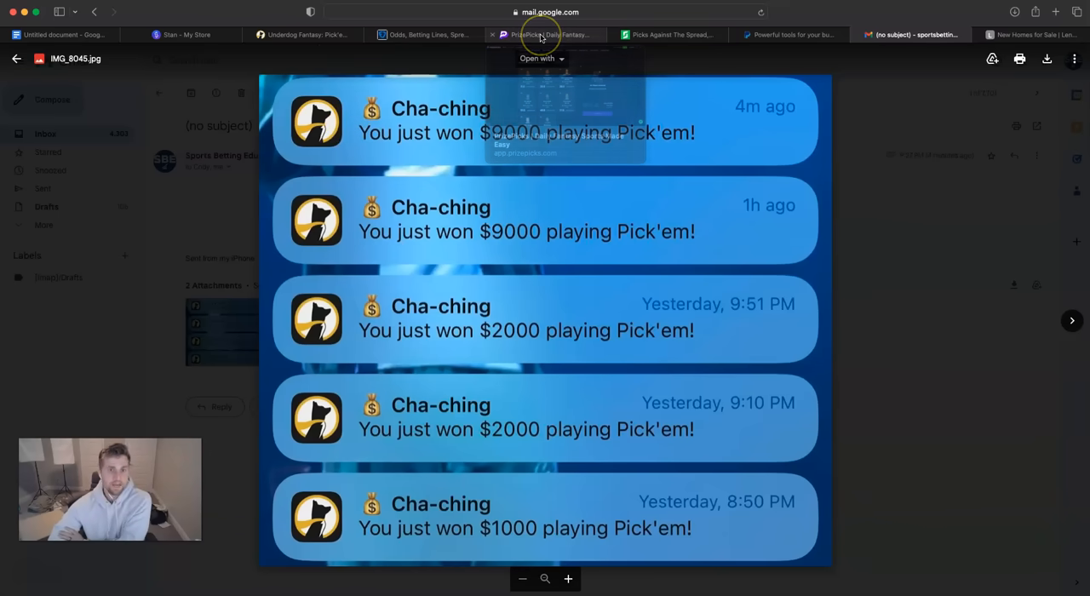
# Switch to the PrizePicks board of NYG–SEA receiving yards projections.
pyautogui.click(545, 34)
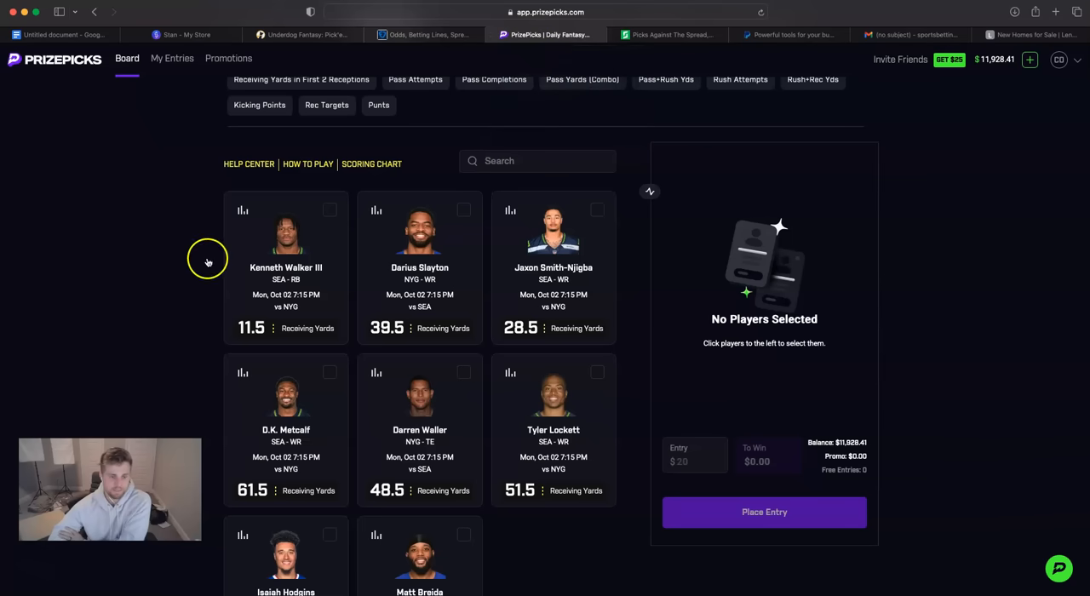
pyautogui.moveTo(183, 371)
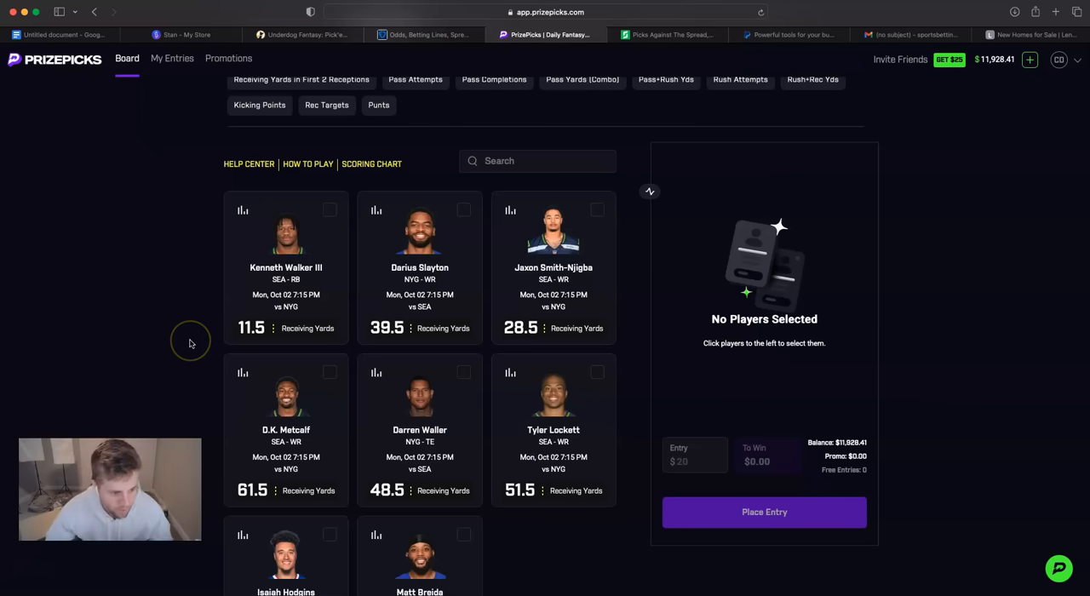
pyautogui.moveTo(191, 341)
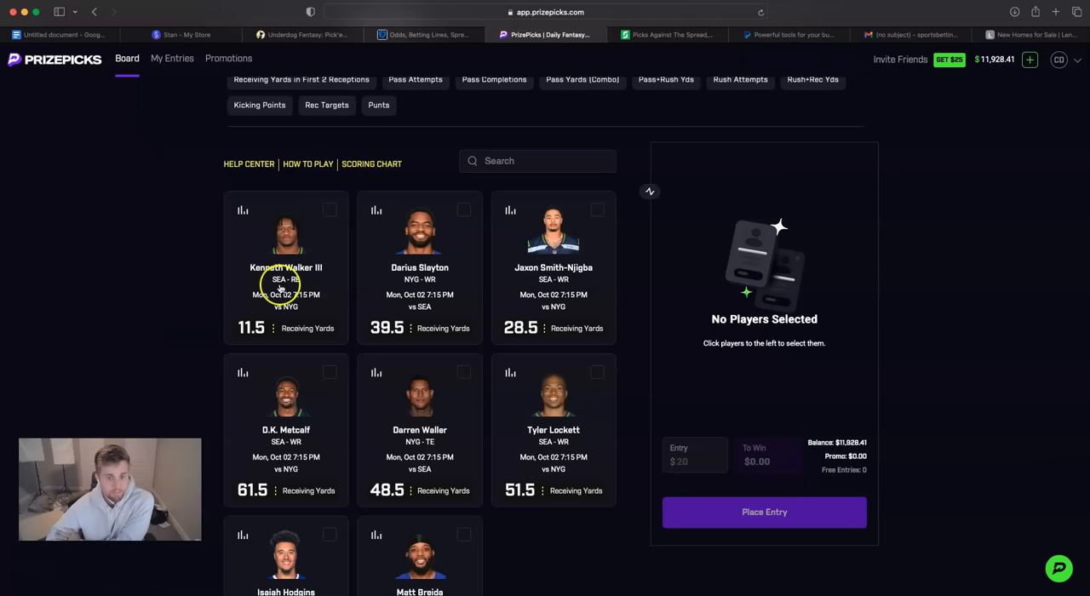
pyautogui.moveTo(281, 434)
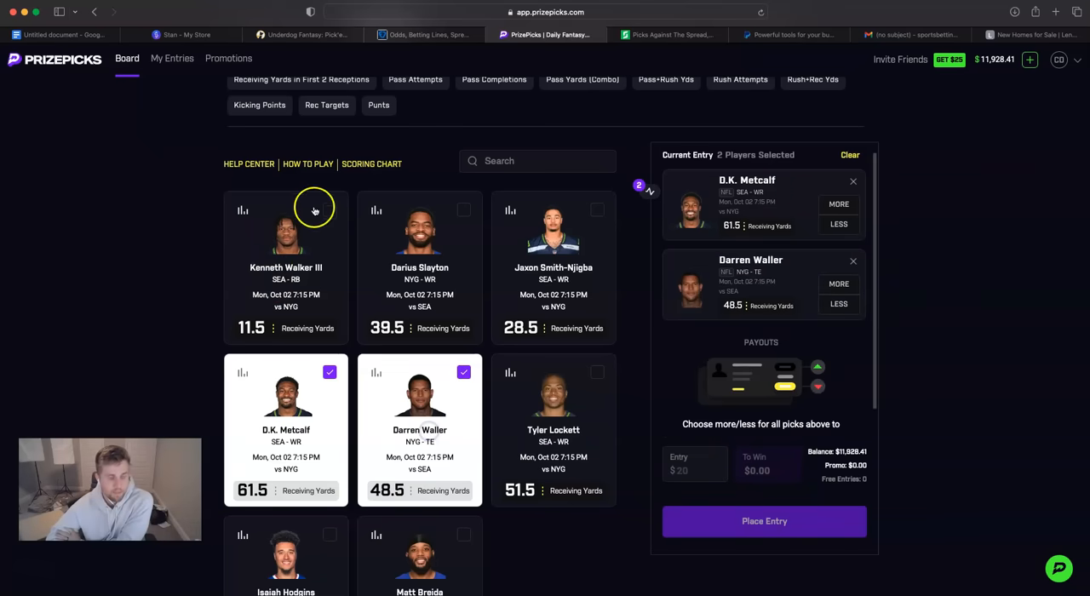
pyautogui.moveTo(242, 375)
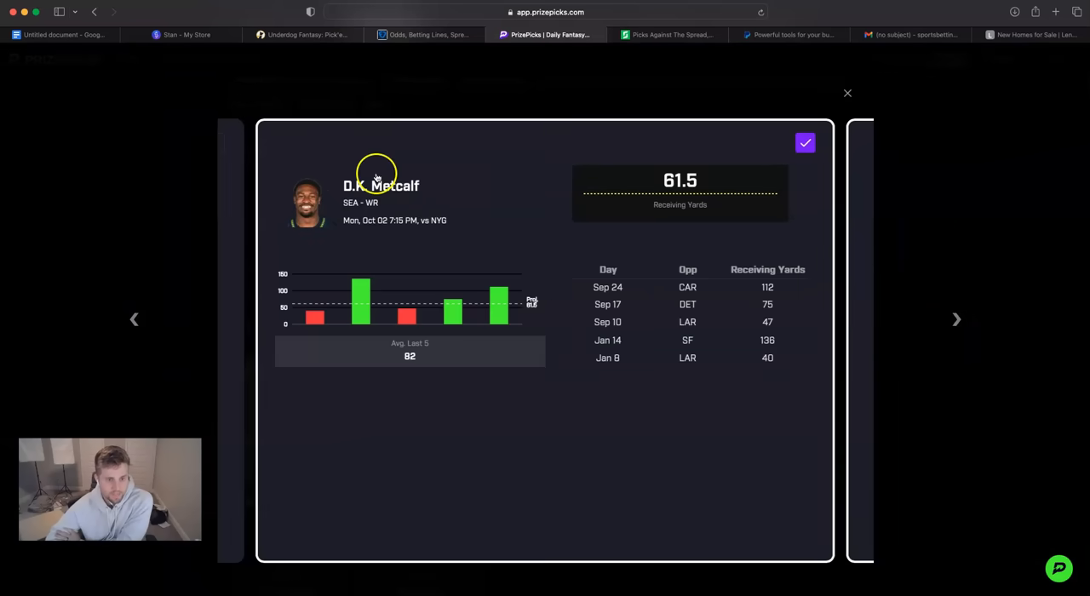
pyautogui.moveTo(763, 171)
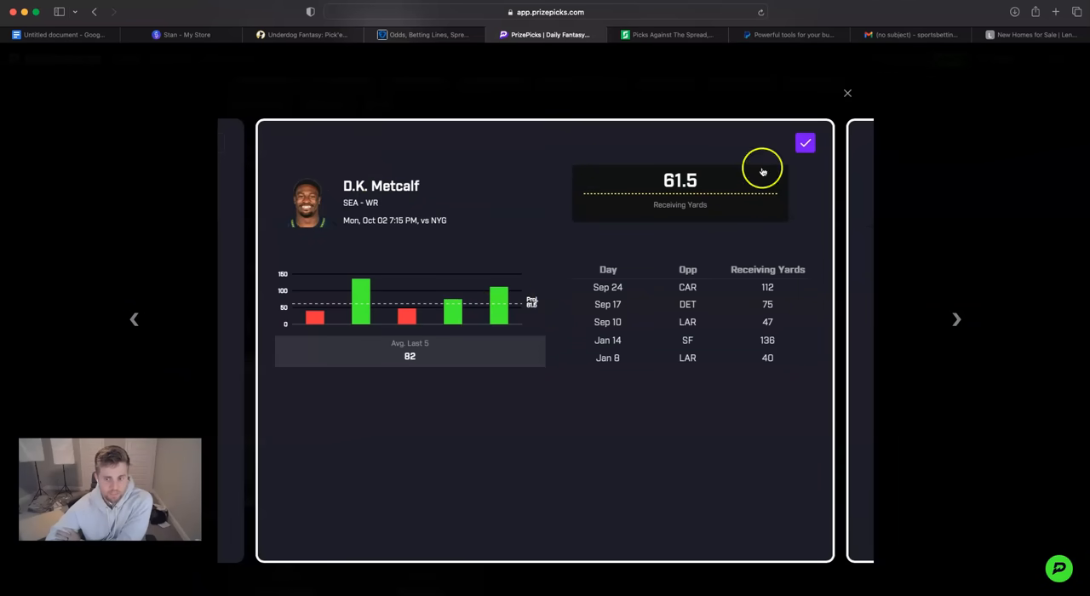
pyautogui.moveTo(959, 318)
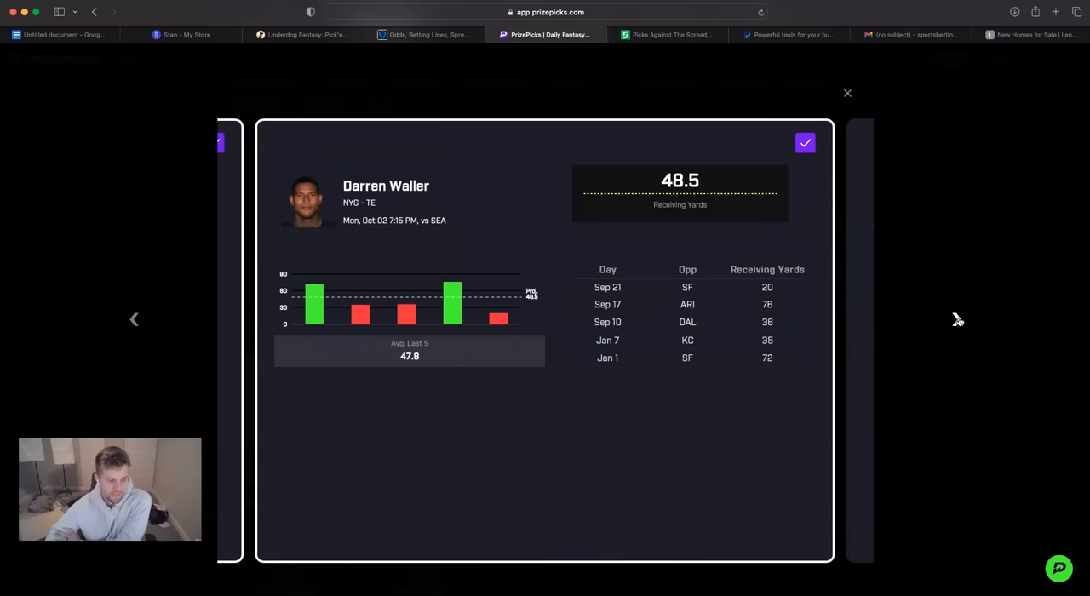
# Review Isaiah Hodgins' recent stats and the Jones–Smith pass-yard comparison, then close the stat cards.
pyautogui.click(848, 92)
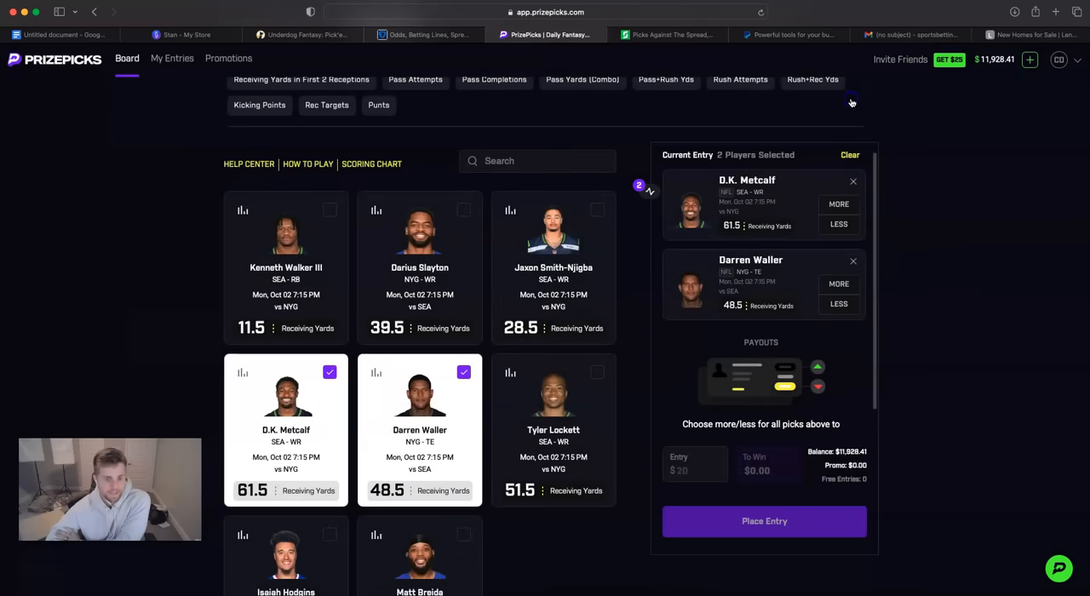
pyautogui.scroll(-3)
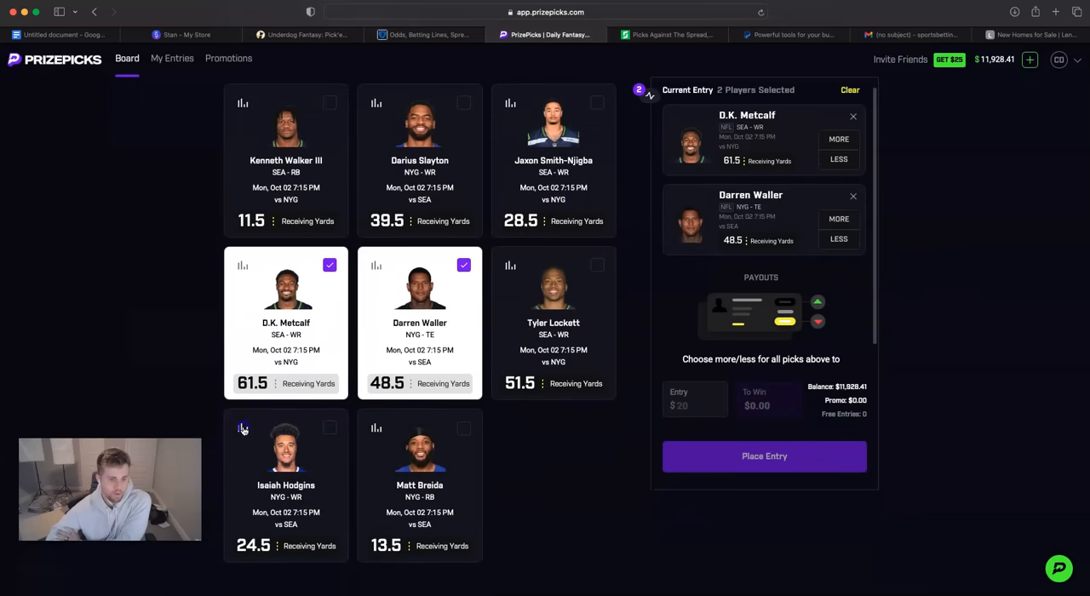
pyautogui.click(242, 428)
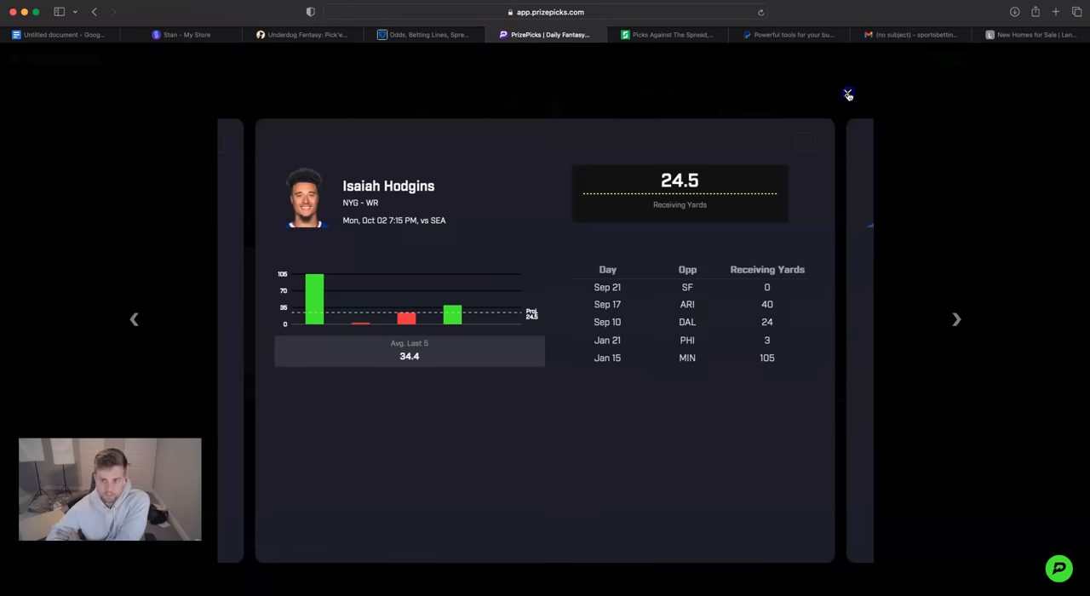
pyautogui.click(848, 93)
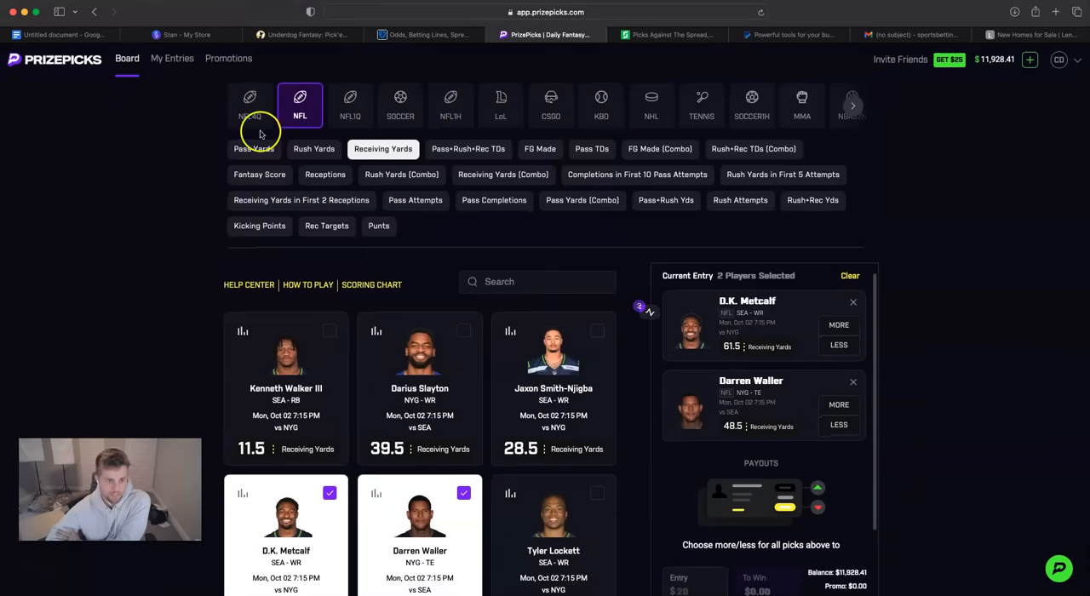
pyautogui.click(253, 148)
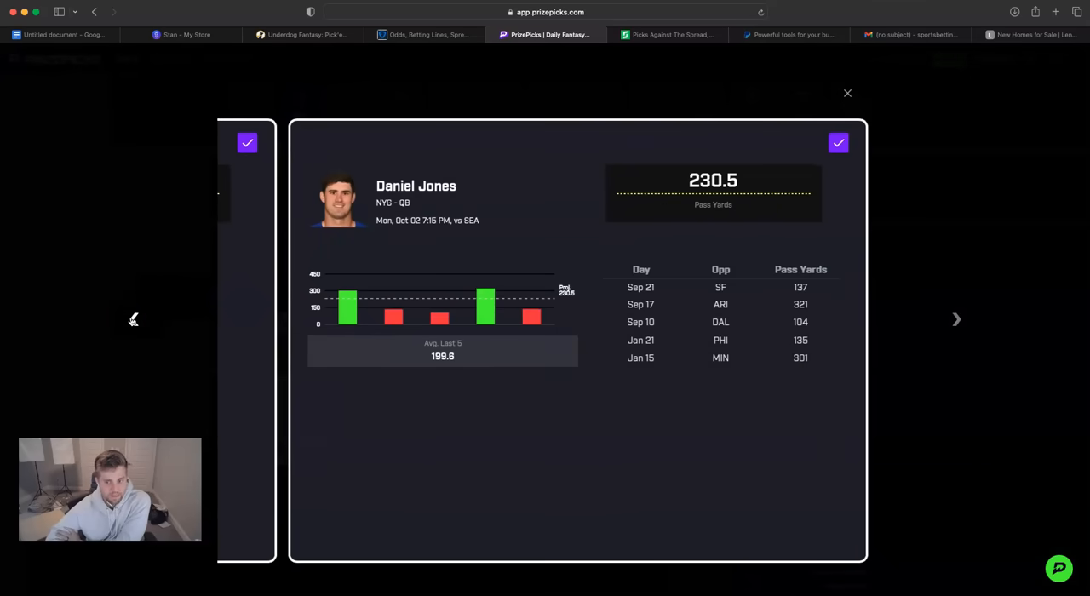
pyautogui.moveTo(133, 316)
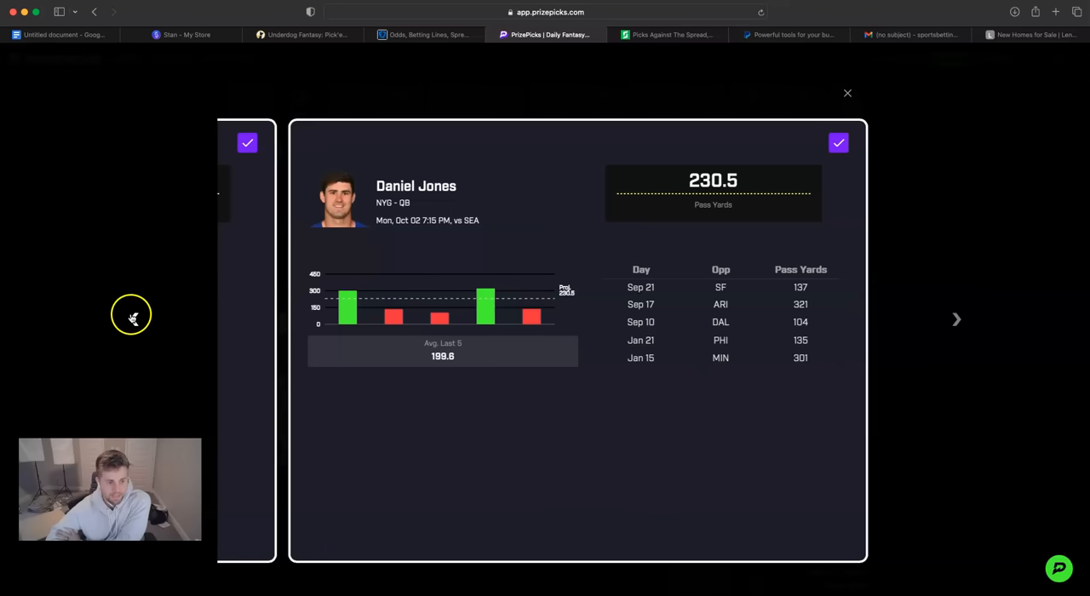
pyautogui.moveTo(133, 321)
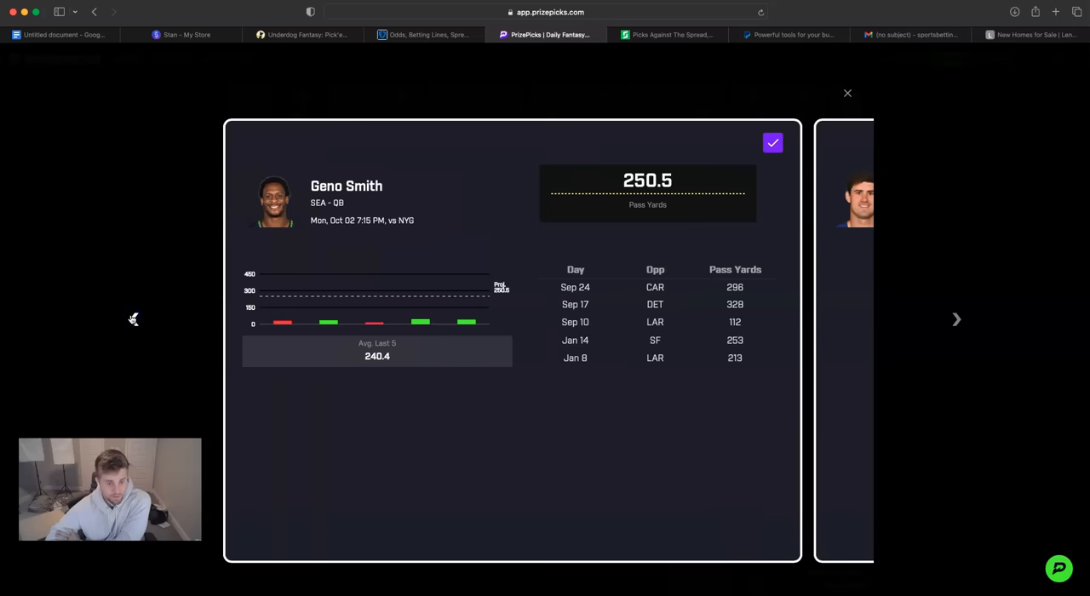
pyautogui.moveTo(745, 218)
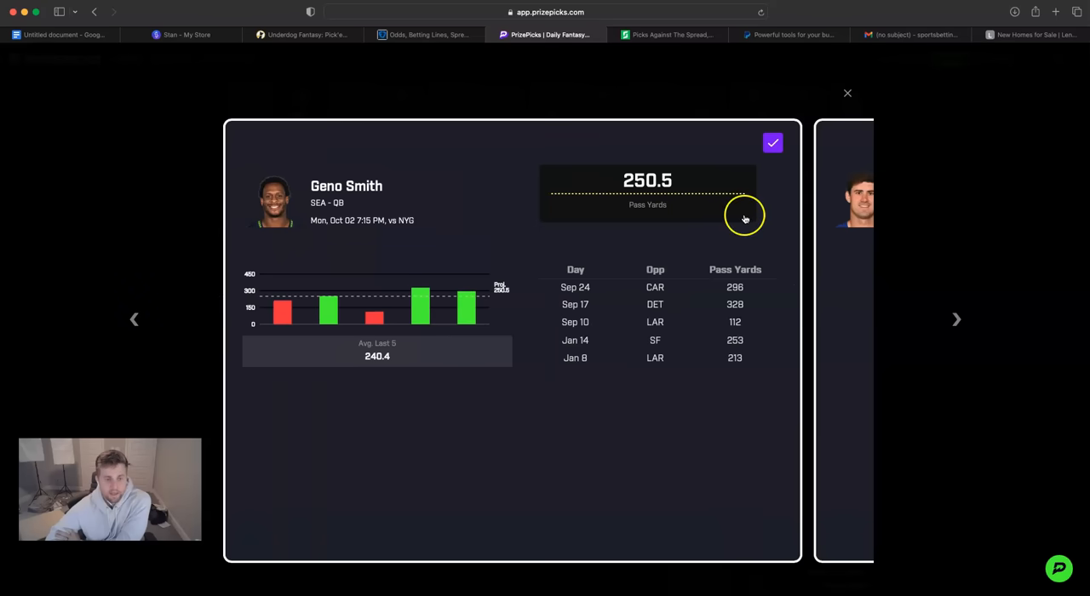
pyautogui.click(848, 92)
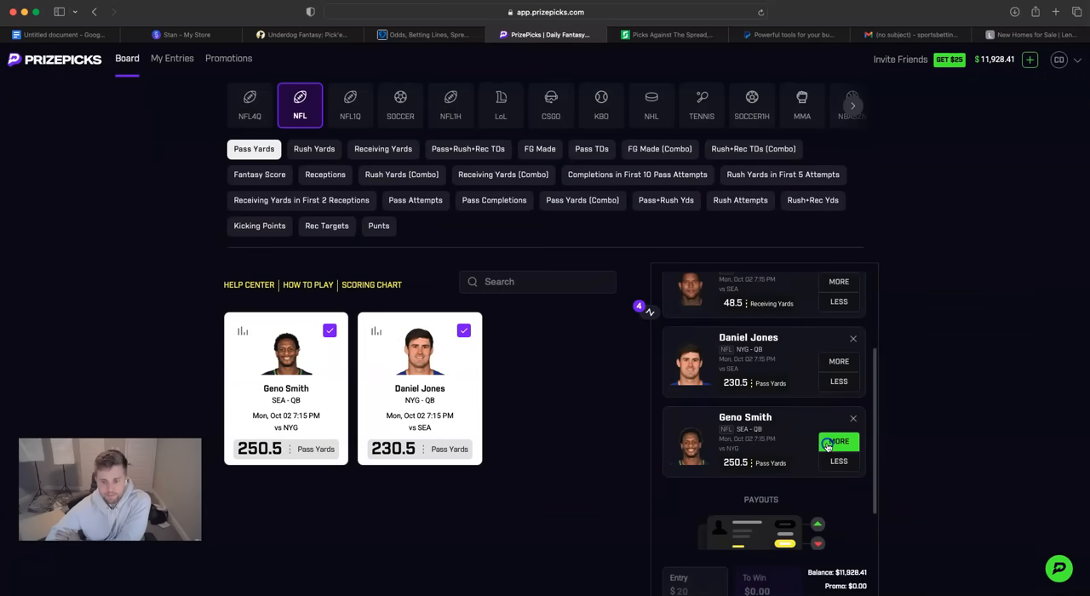
pyautogui.scroll(3)
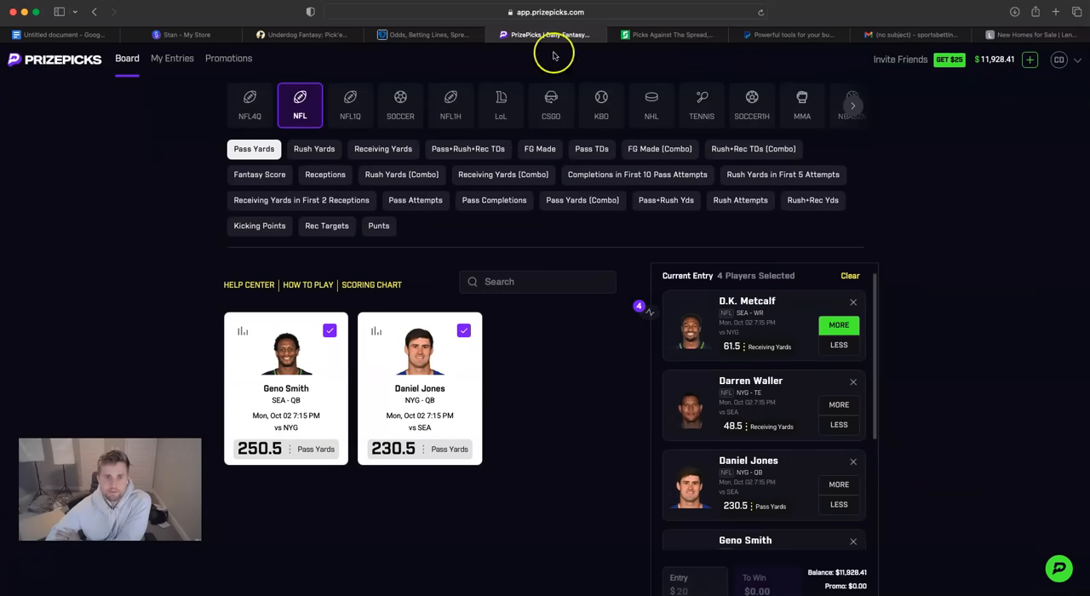
# Switch to the FanDuel Sportsbook NFL odds page.
pyautogui.click(426, 34)
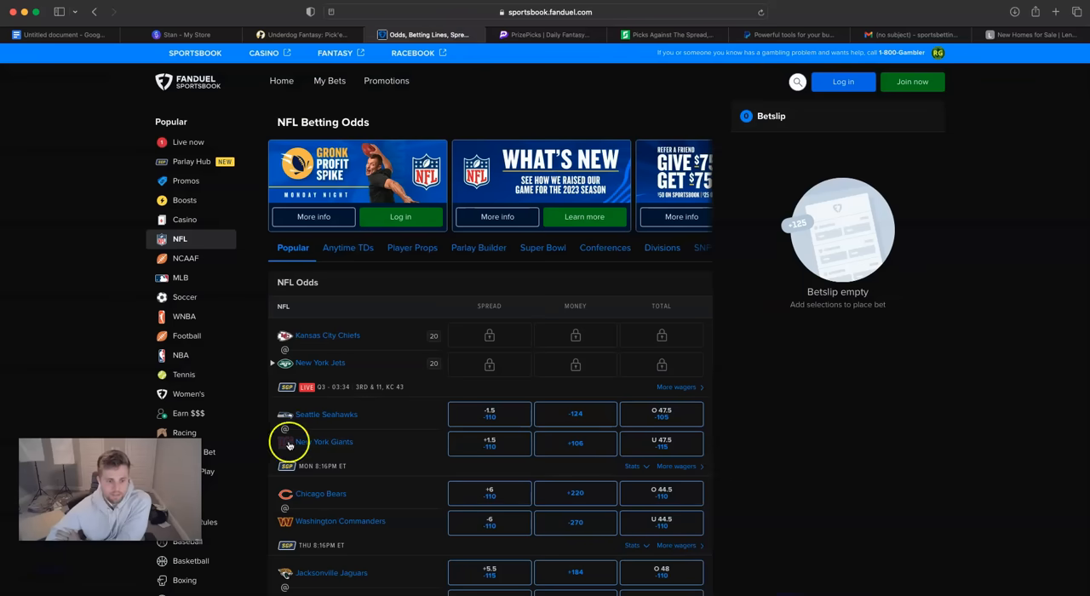
pyautogui.moveTo(320, 470)
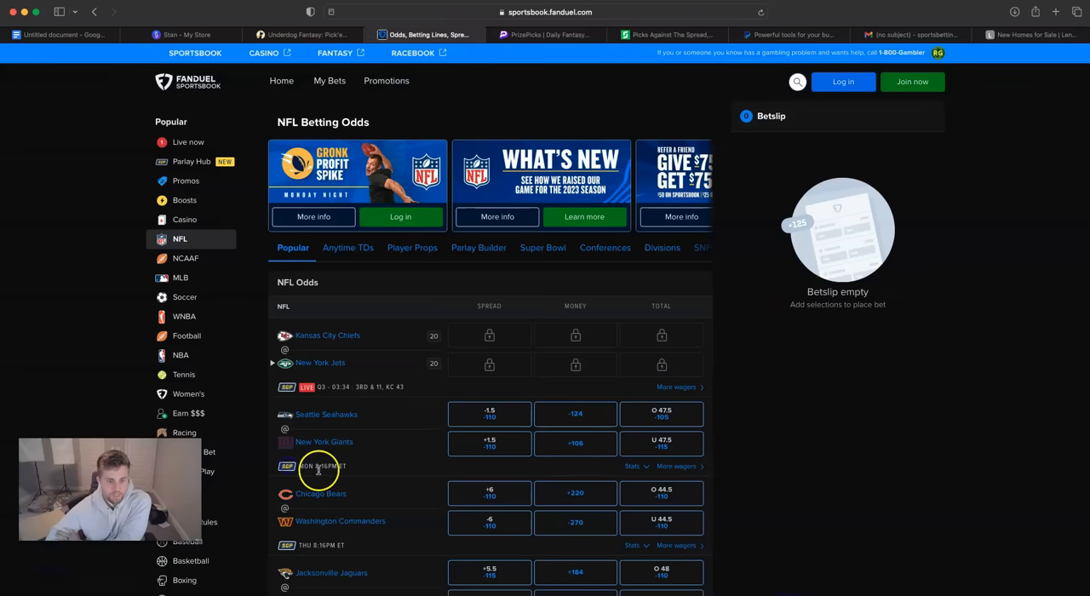
# In the Seahawks @ Giants game, add Geno Smith over 249.5 pass yards to the parlay.
pyautogui.scroll(-3)
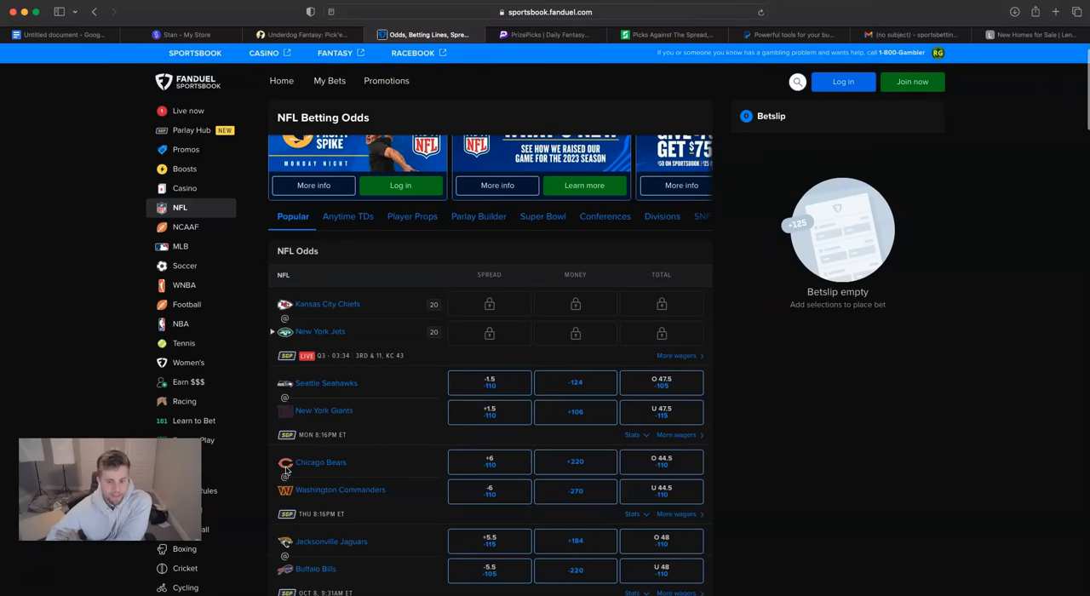
pyautogui.click(327, 381)
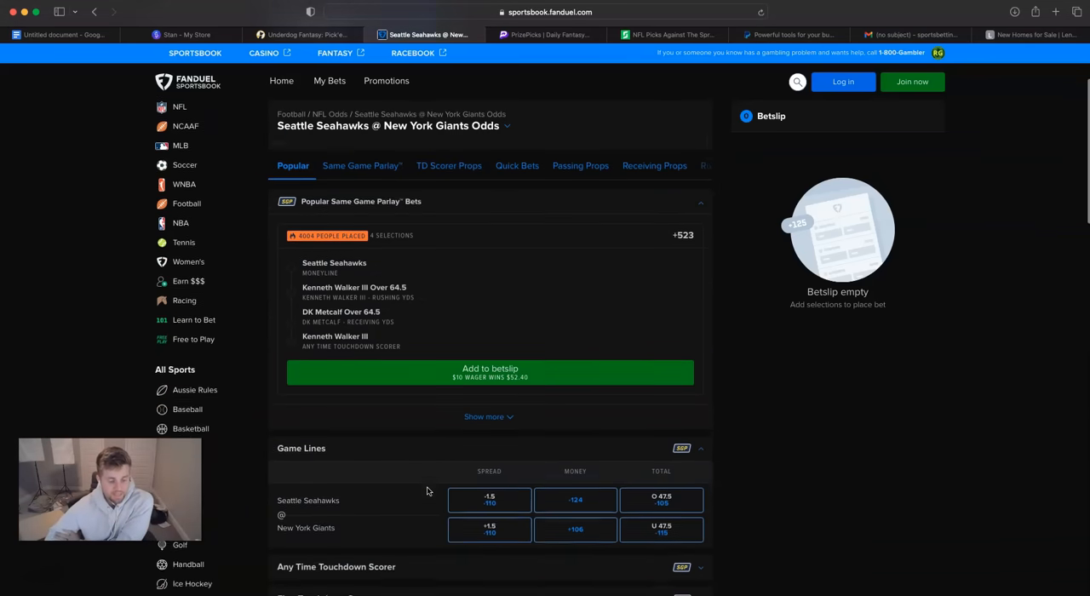
pyautogui.scroll(-3)
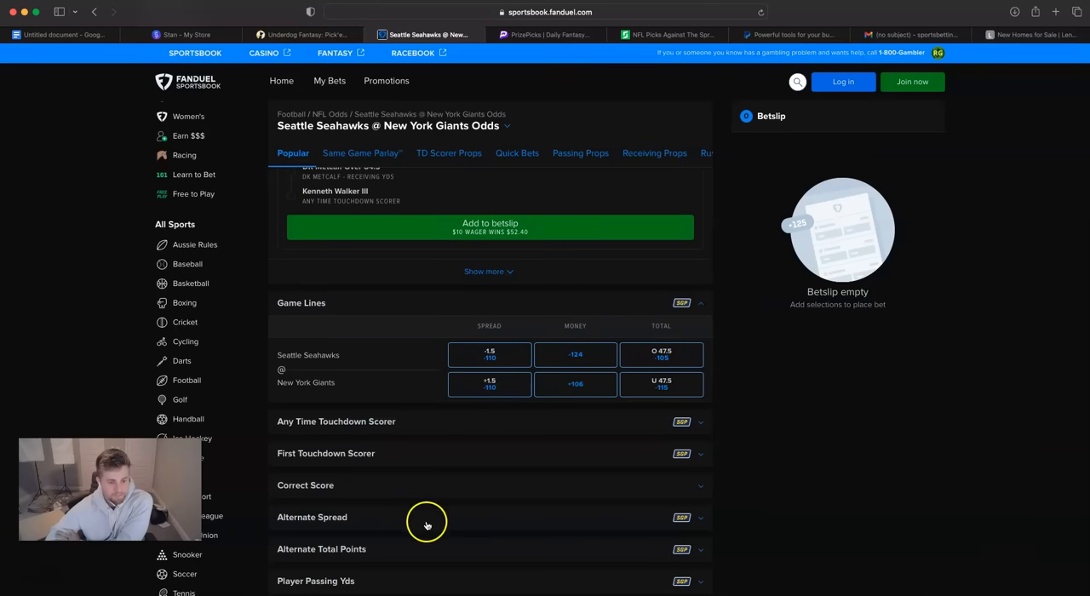
pyautogui.scroll(-3)
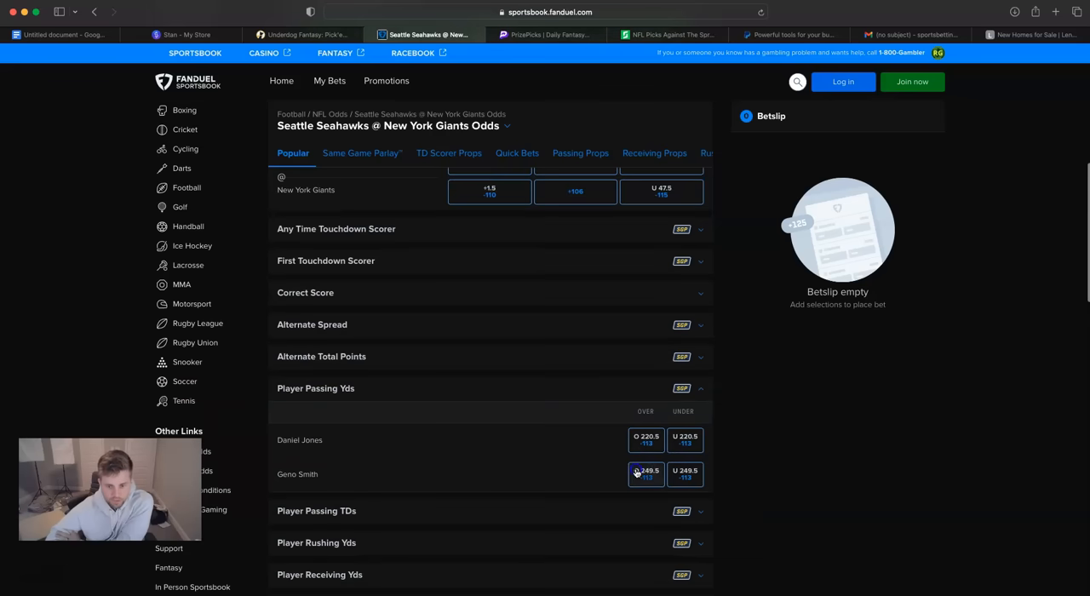
pyautogui.click(645, 473)
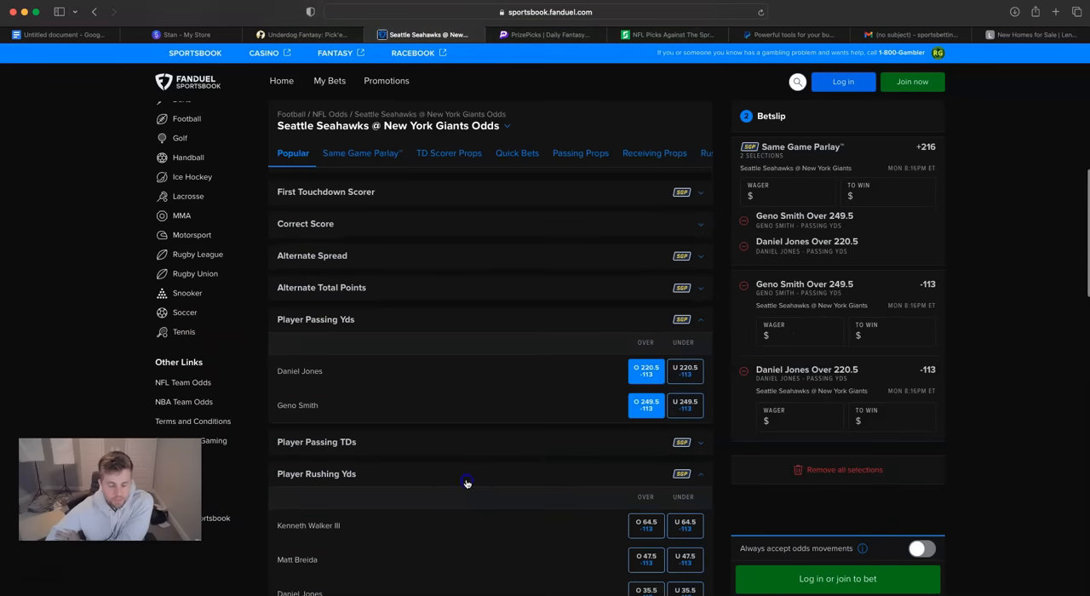
# Add Darren Waller over 48.5 and DK Metcalf over 64.5 receiving yards, with a $100 wager.
pyautogui.scroll(-3)
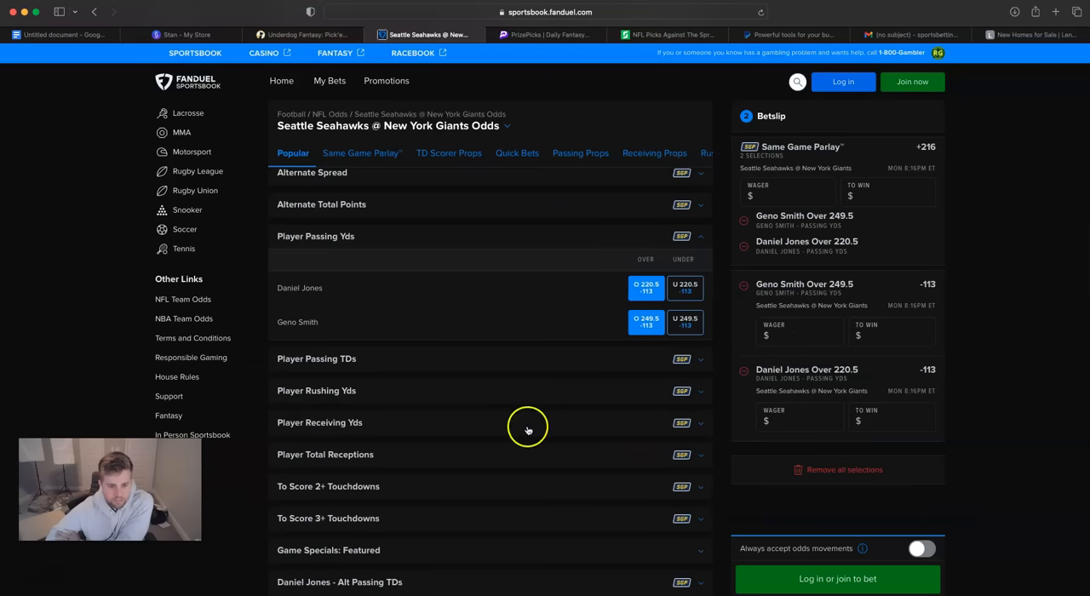
pyautogui.scroll(-3)
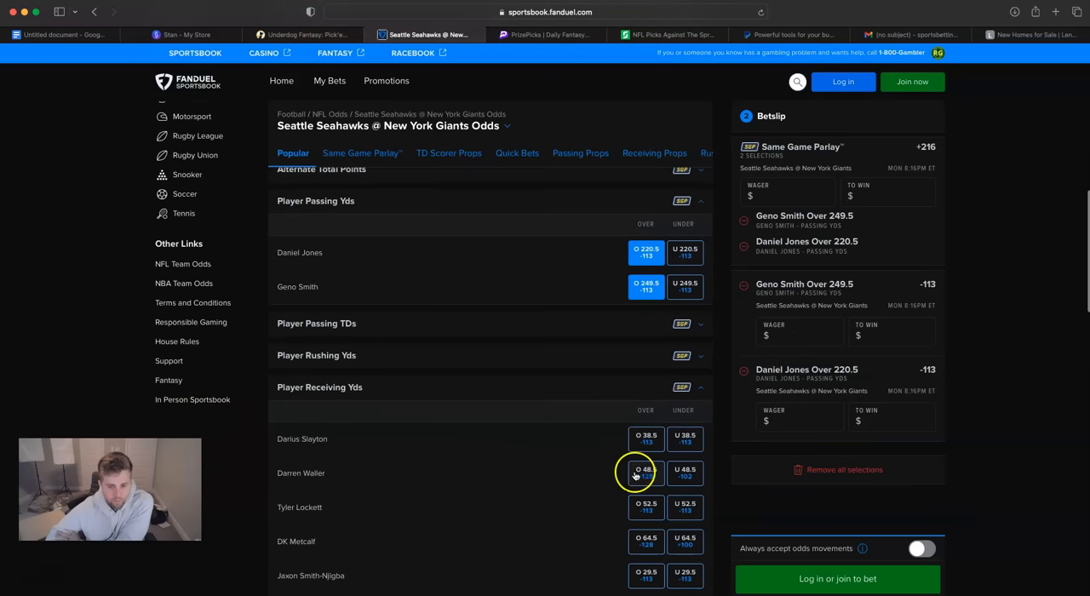
pyautogui.click(645, 473)
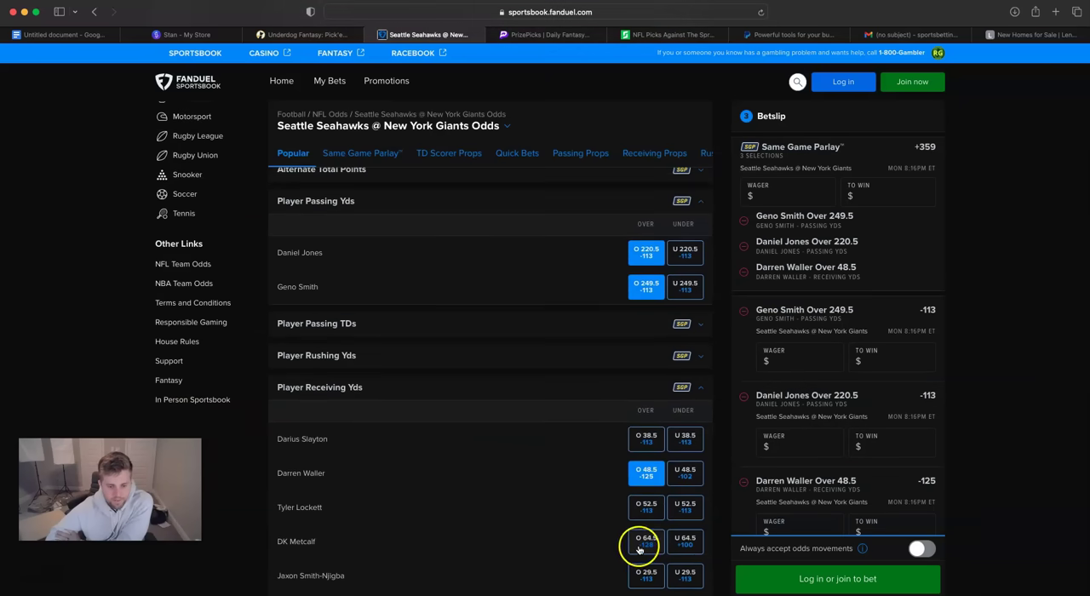
pyautogui.click(645, 541)
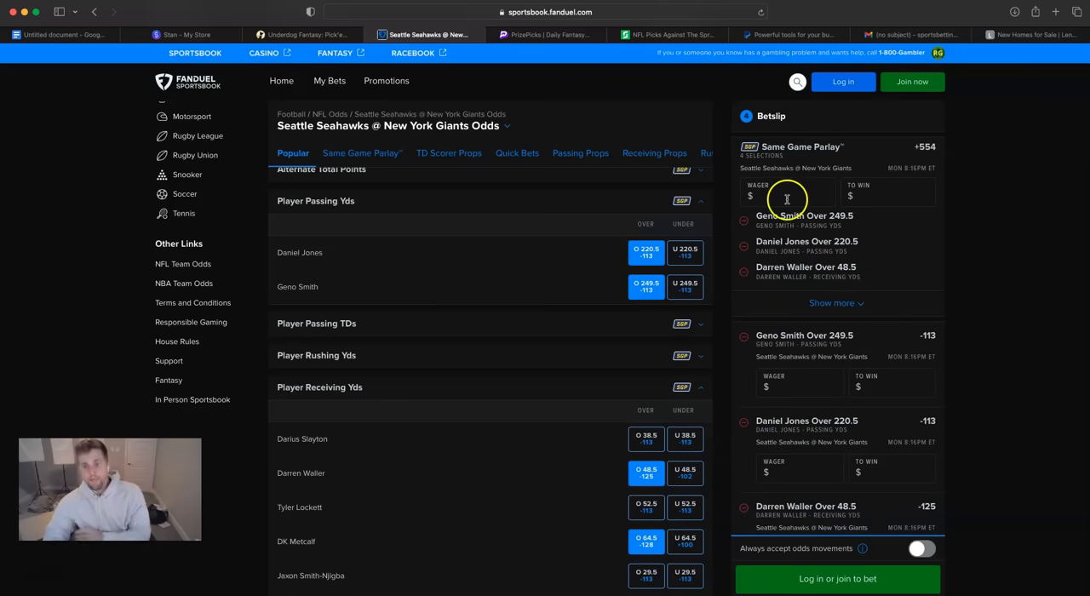
pyautogui.write('100')
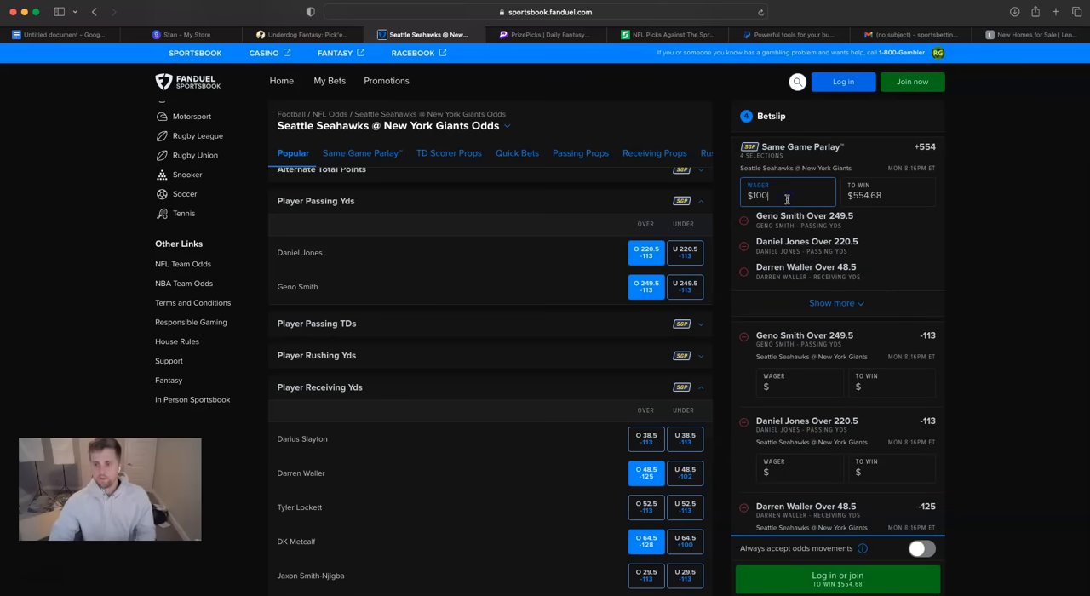
pyautogui.moveTo(627, 342)
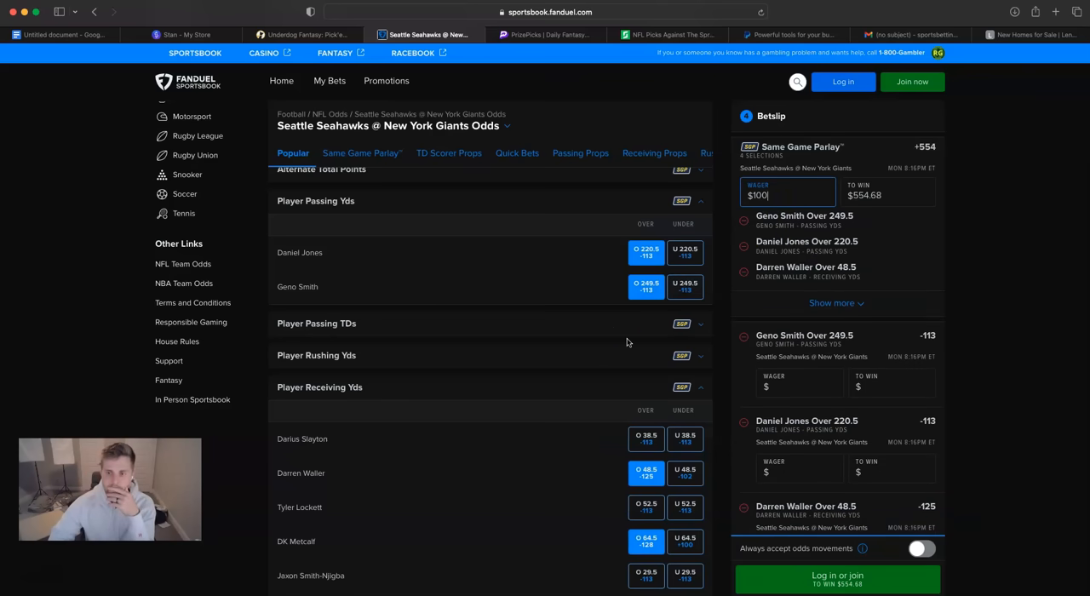
pyautogui.moveTo(630, 502)
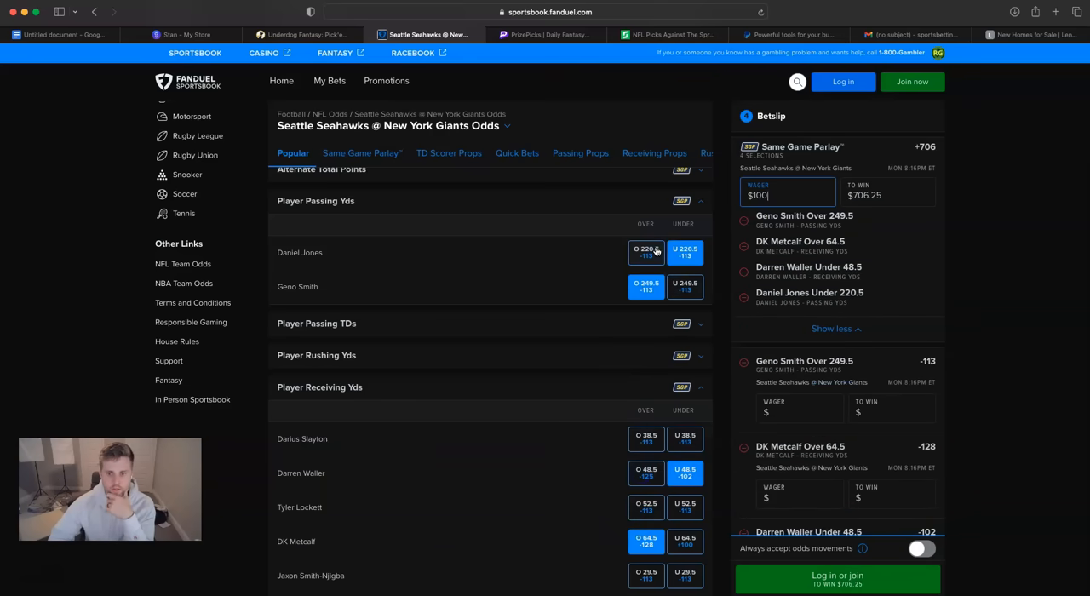
pyautogui.moveTo(714, 235)
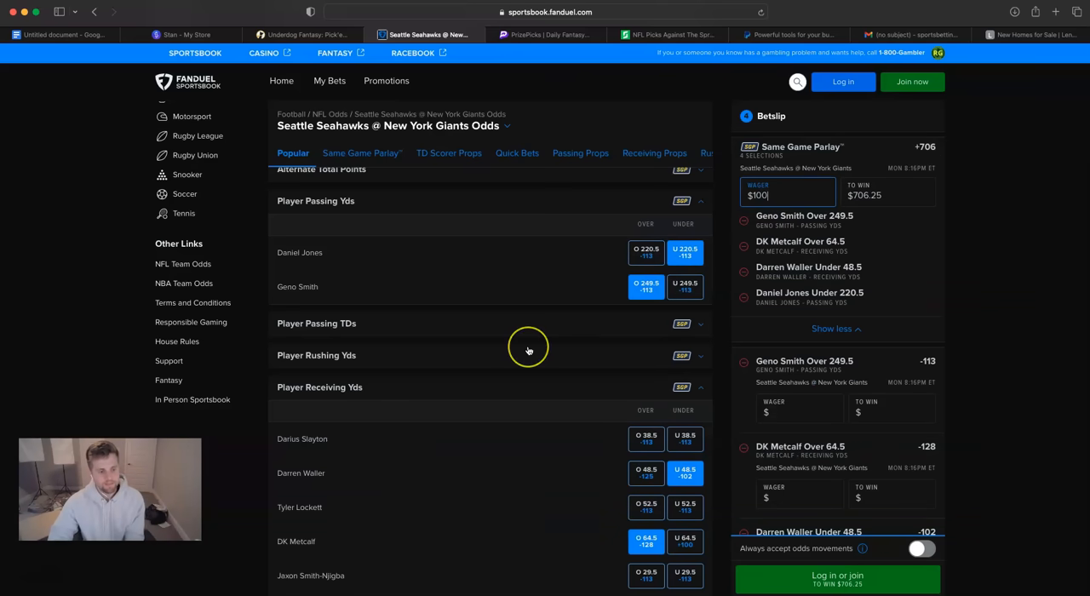
pyautogui.moveTo(528, 351)
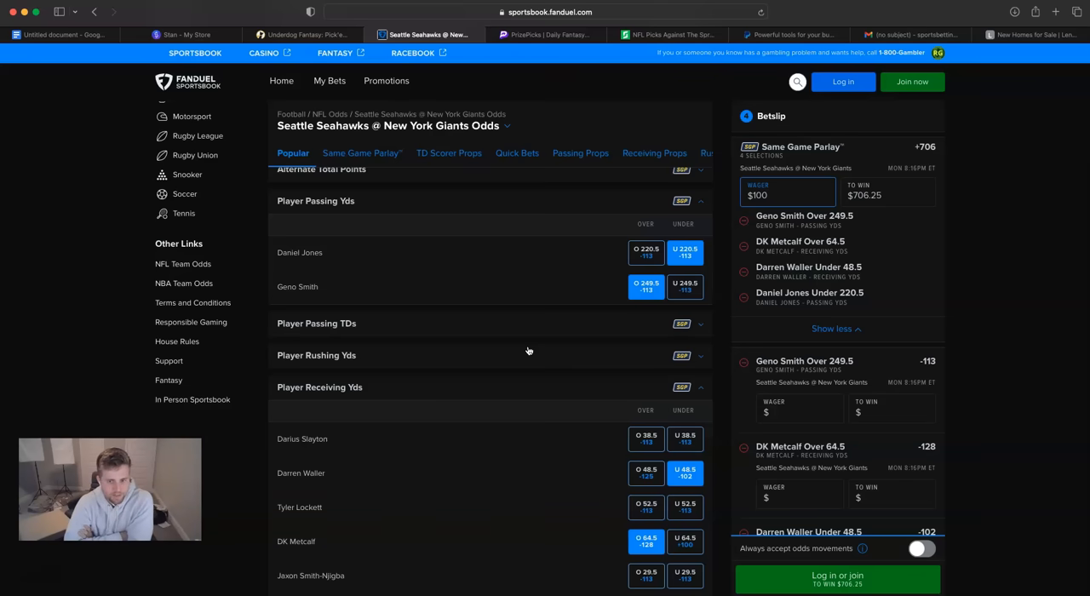
pyautogui.moveTo(856, 198)
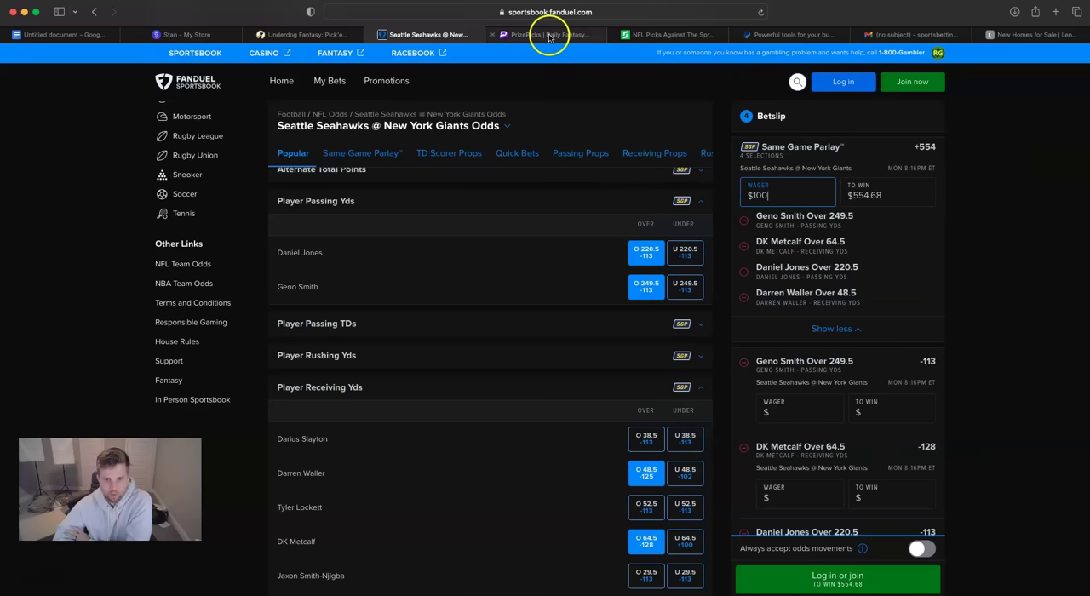
# Submit the four-pick PrizePicks Power Play entry and view it under My Entries.
pyautogui.click(545, 34)
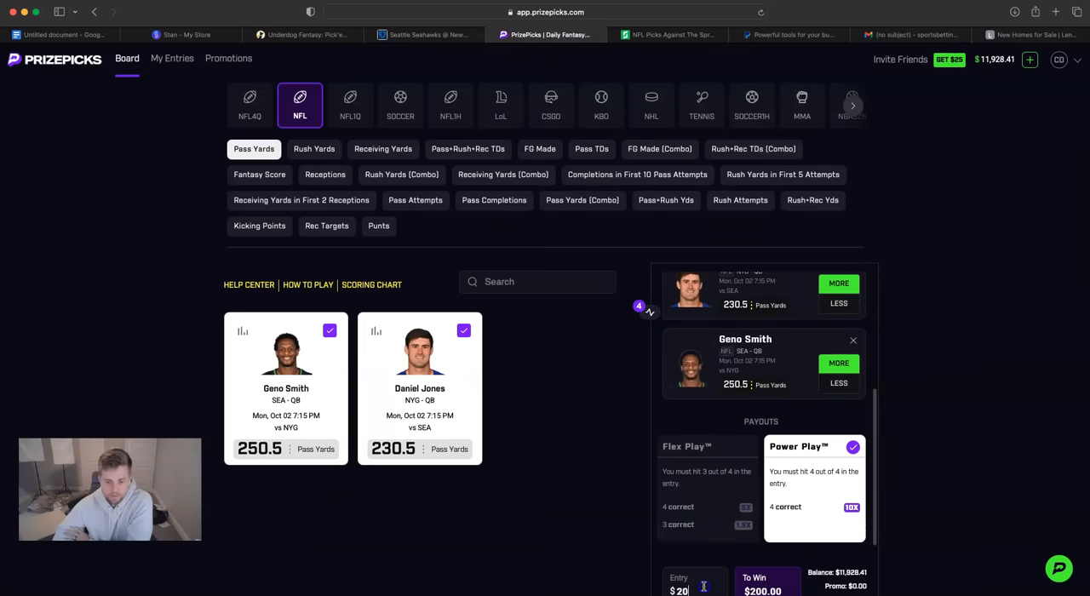
pyautogui.scroll(-3)
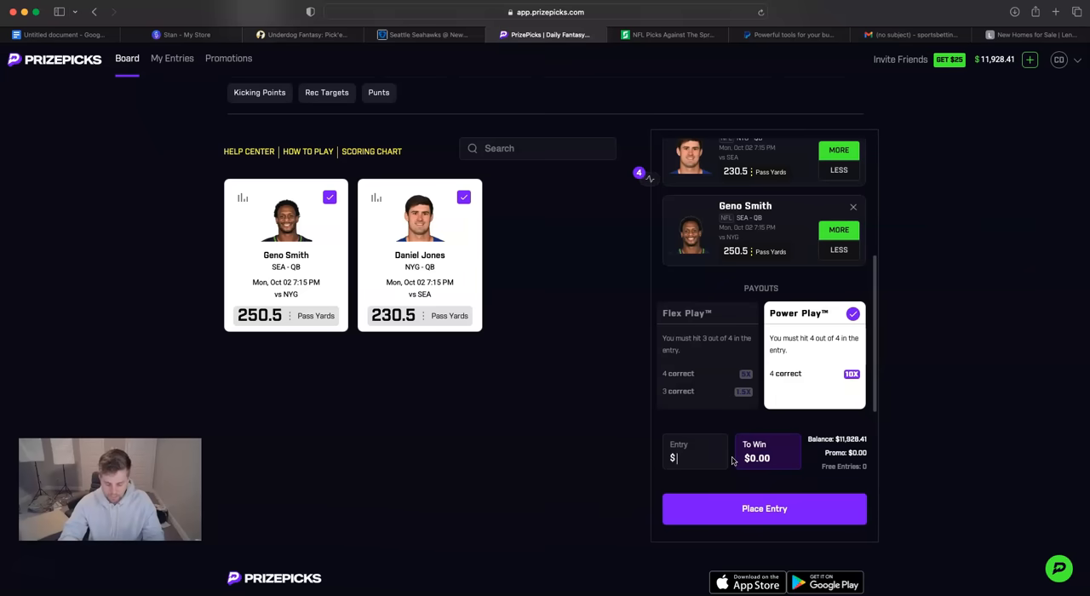
pyautogui.write('300')
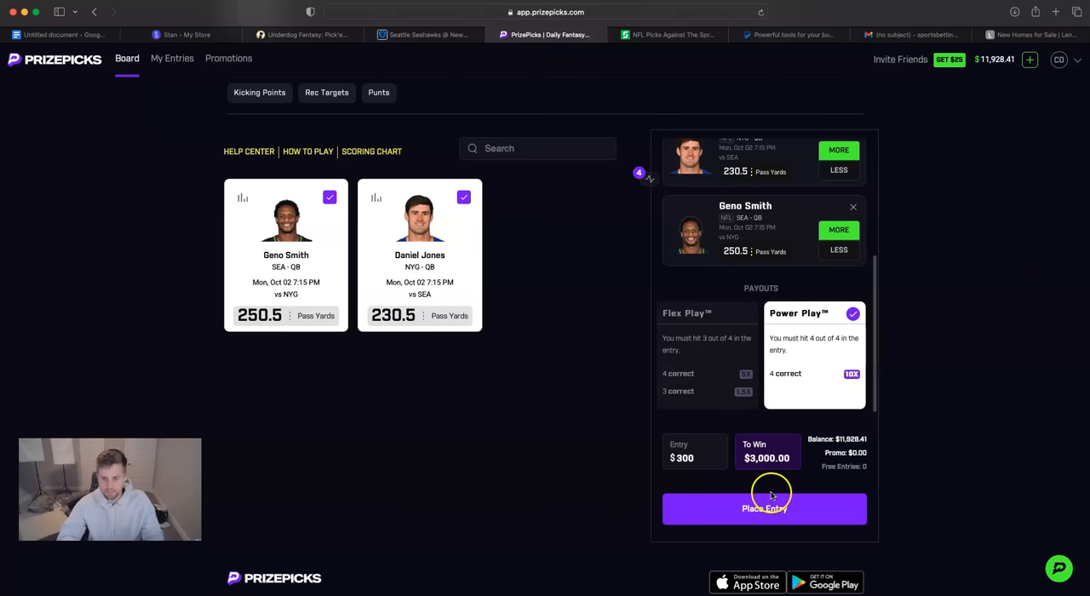
pyautogui.click(763, 507)
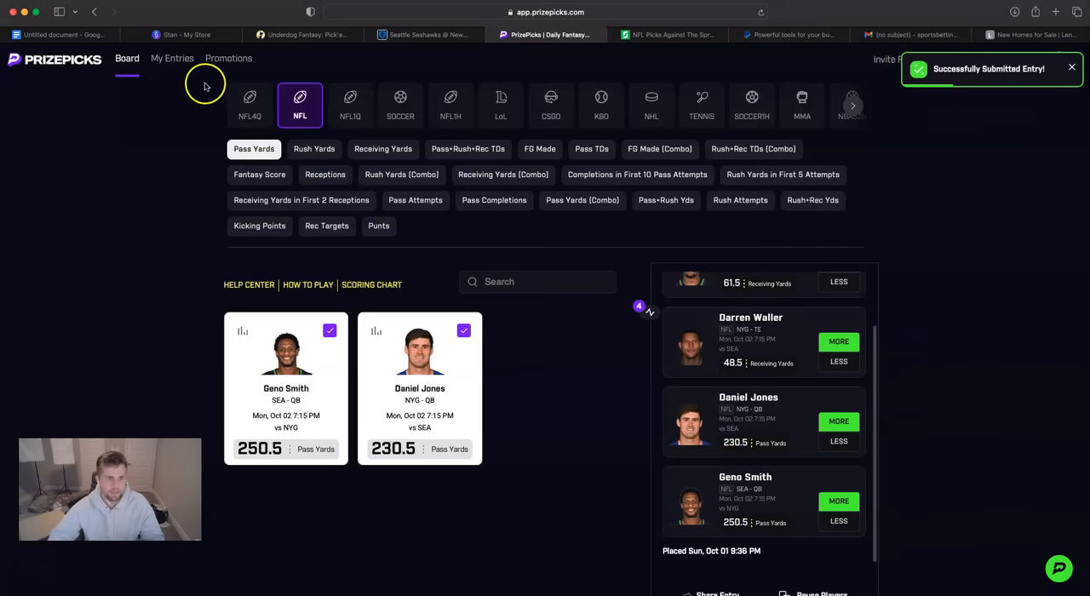
pyautogui.click(172, 58)
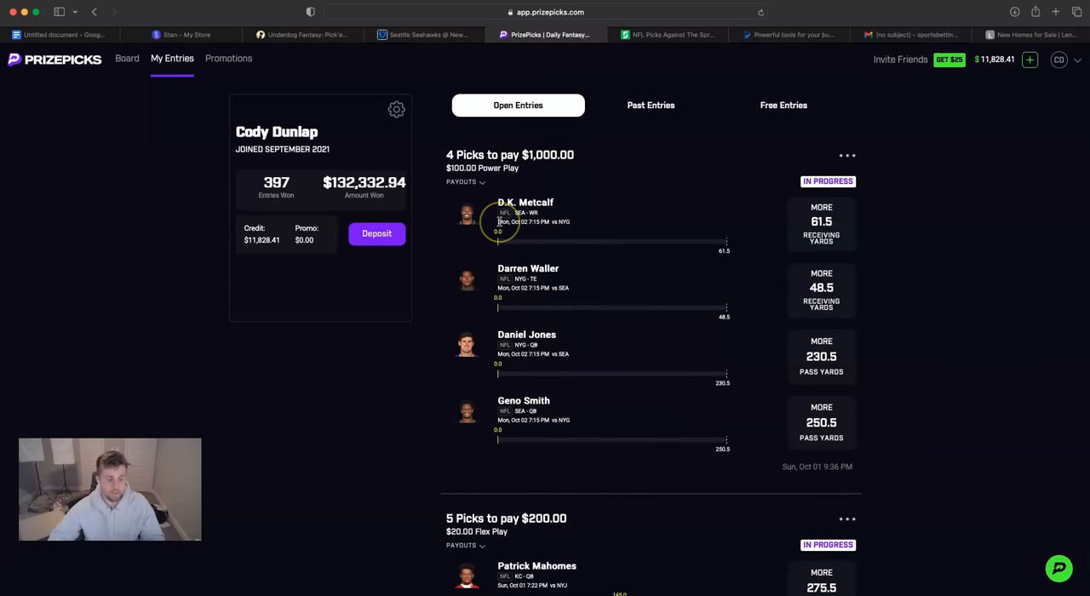
pyautogui.moveTo(542, 174)
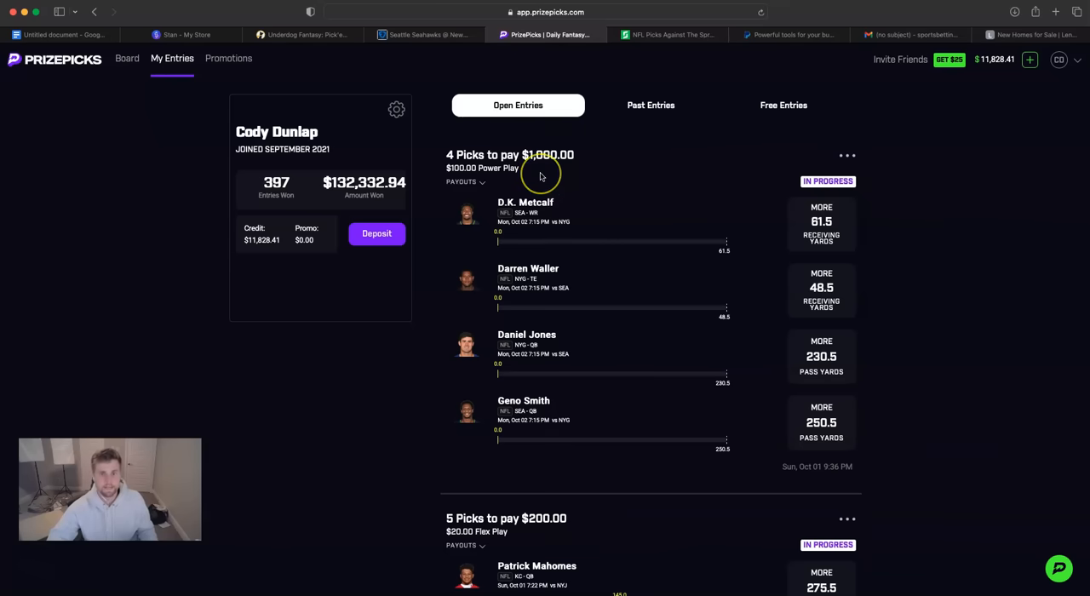
pyautogui.moveTo(200, 53)
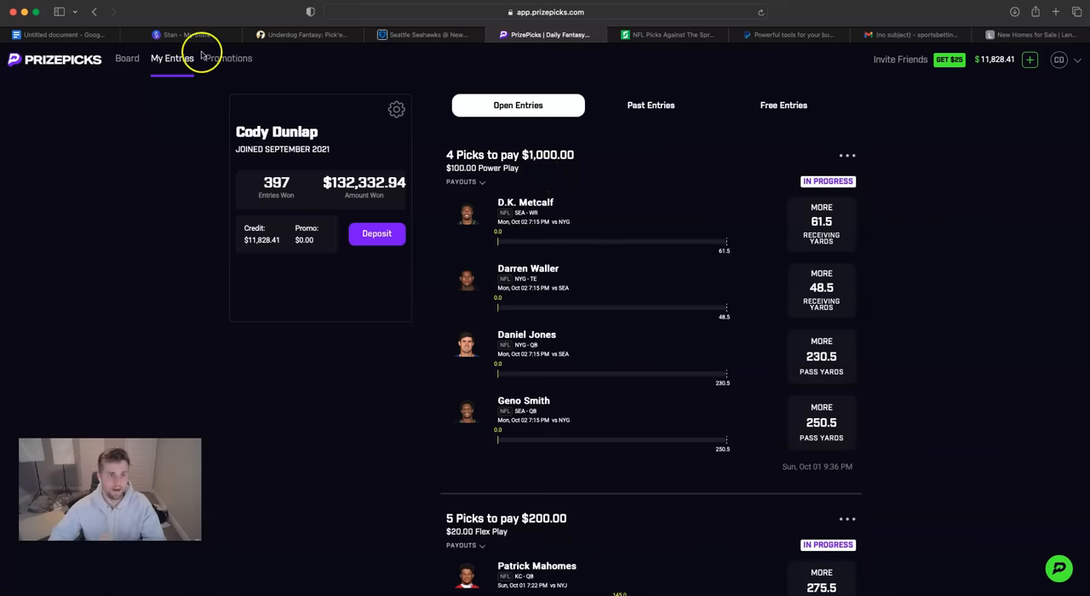
# In Stan My Store, open the sold-out Purchase Here product for editing.
pyautogui.click(180, 34)
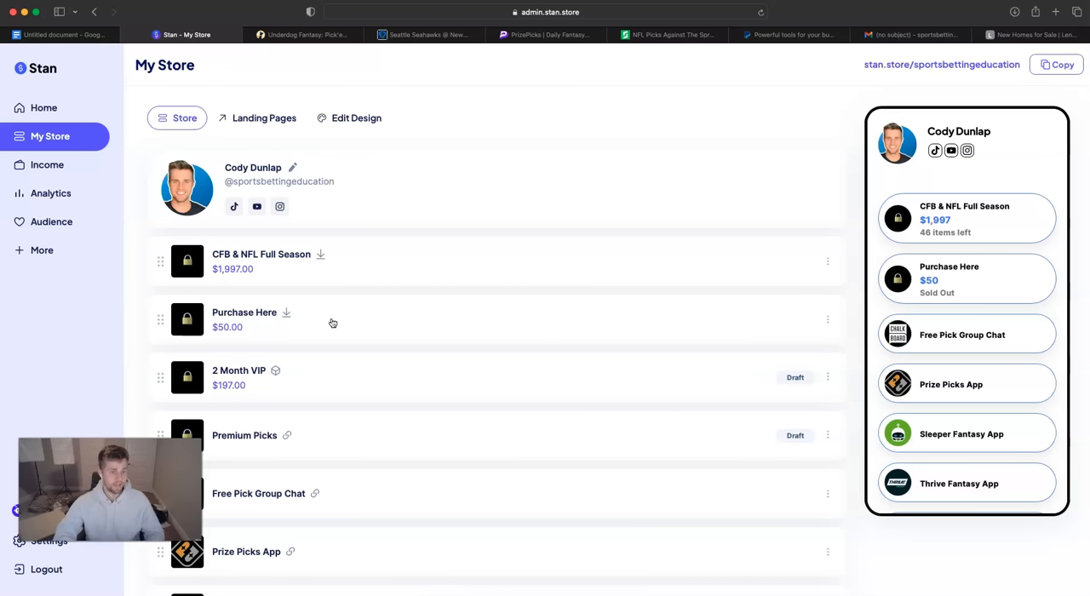
pyautogui.click(245, 311)
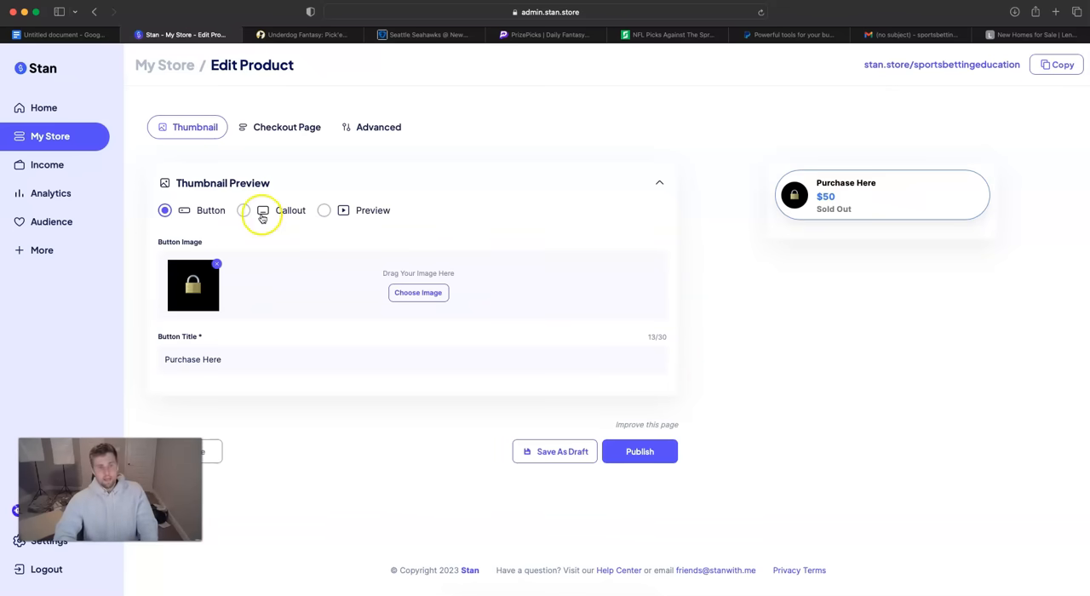
pyautogui.moveTo(272, 126)
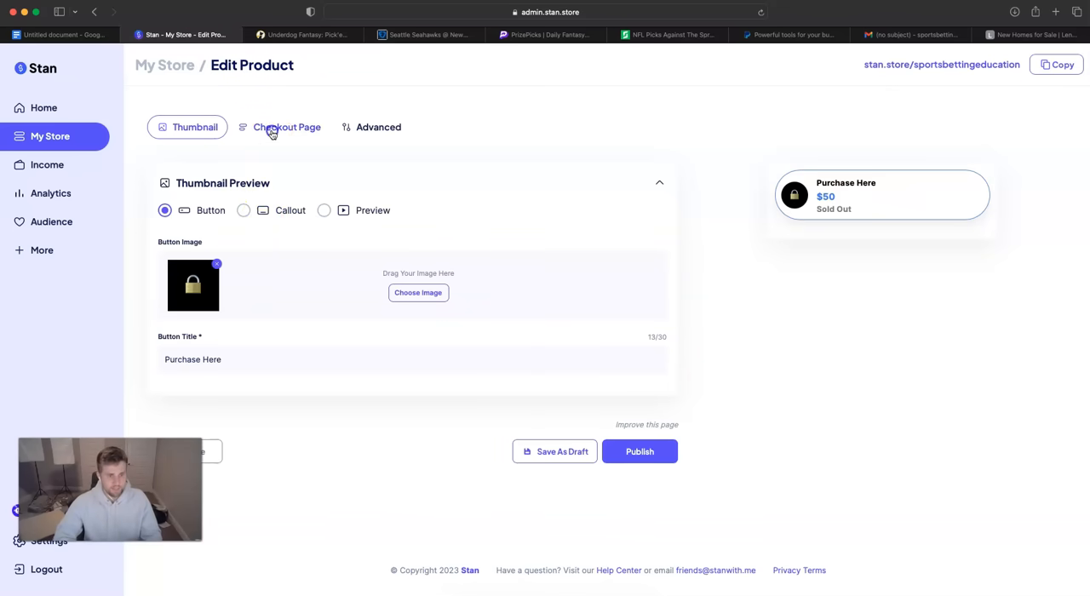
# On the Checkout Page, write that plays come all week for Monday, Thursday, Friday and Saturday.
pyautogui.click(286, 126)
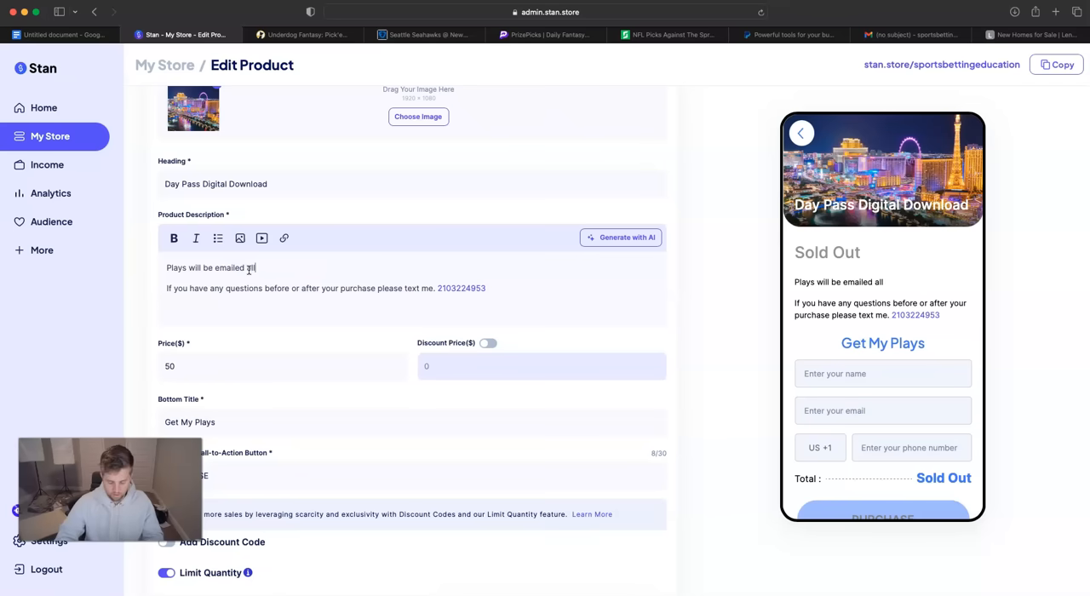
pyautogui.write('week!')
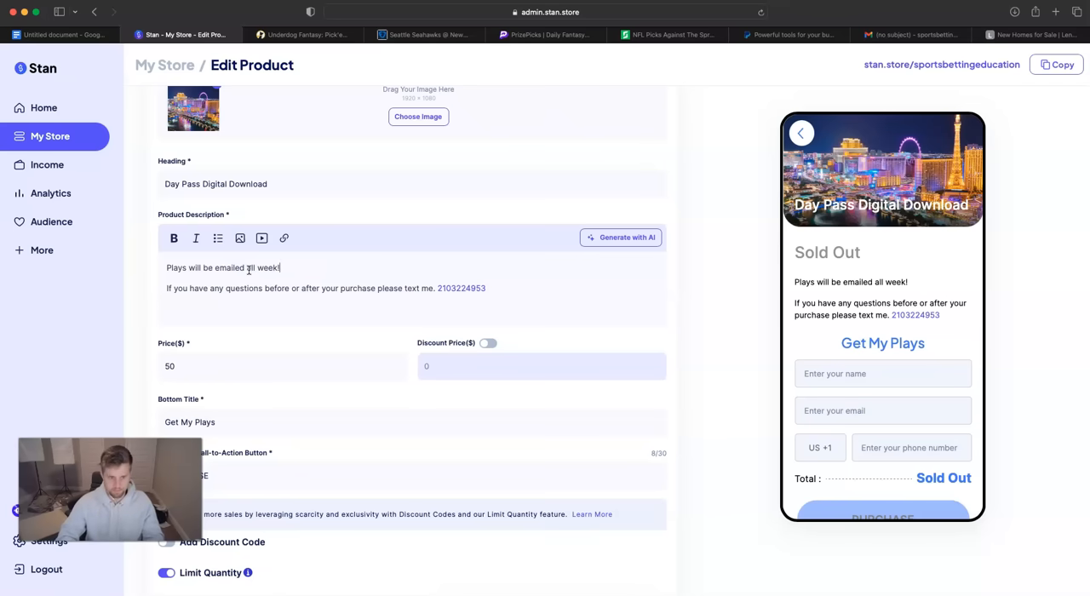
pyautogui.write('Y')
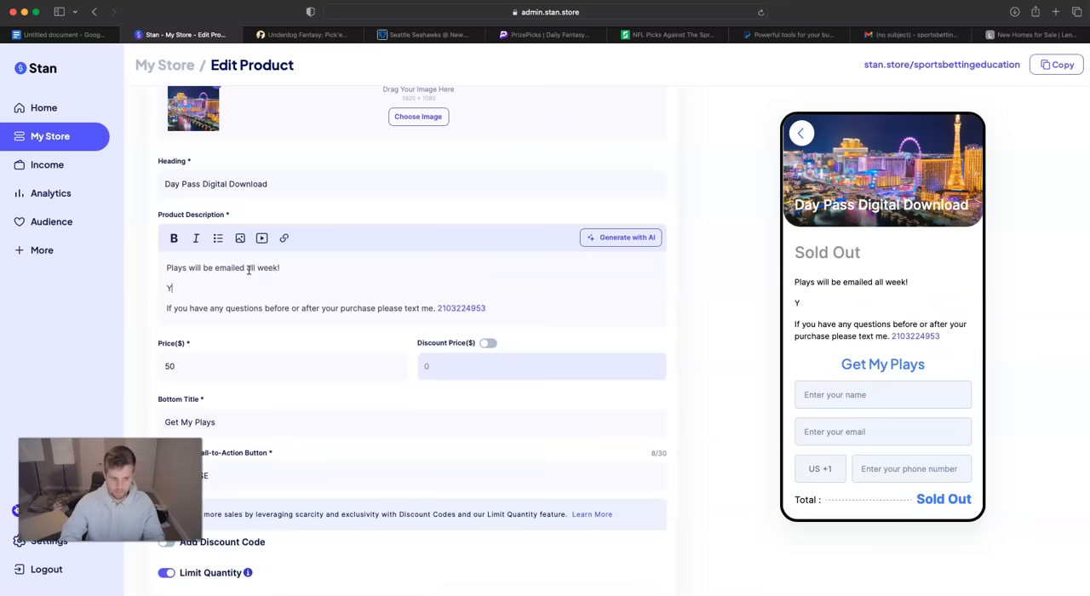
pyautogui.write('ou will g')
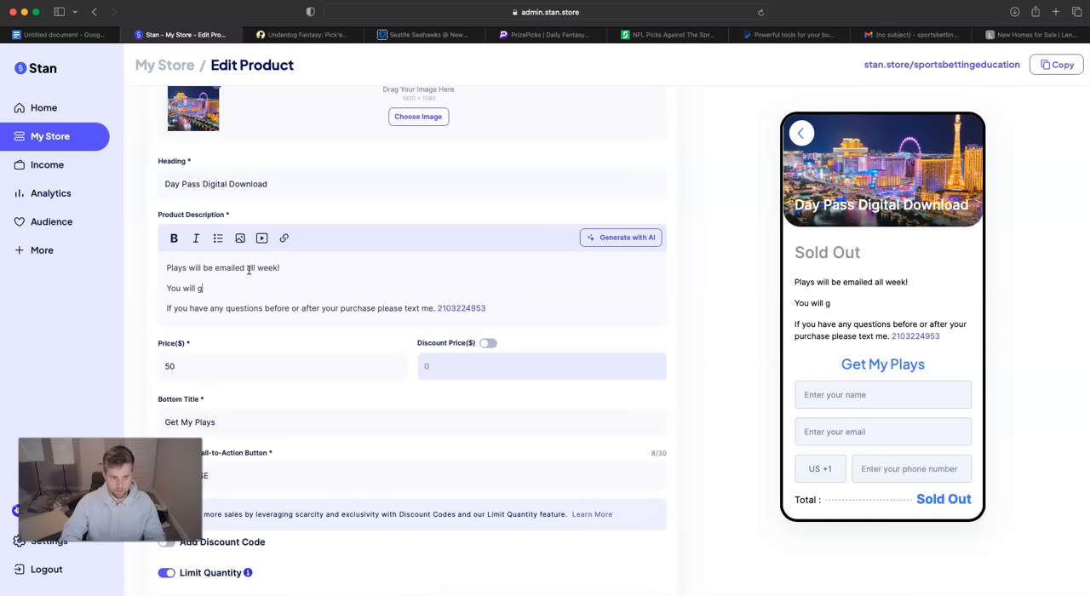
pyautogui.write('et plays for')
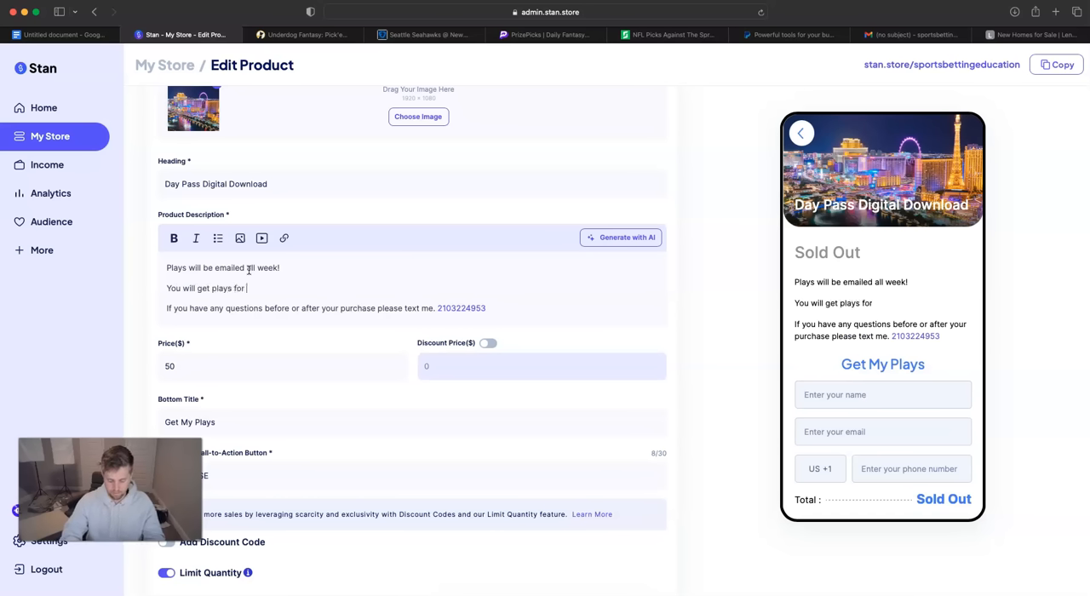
pyautogui.write('Monday')
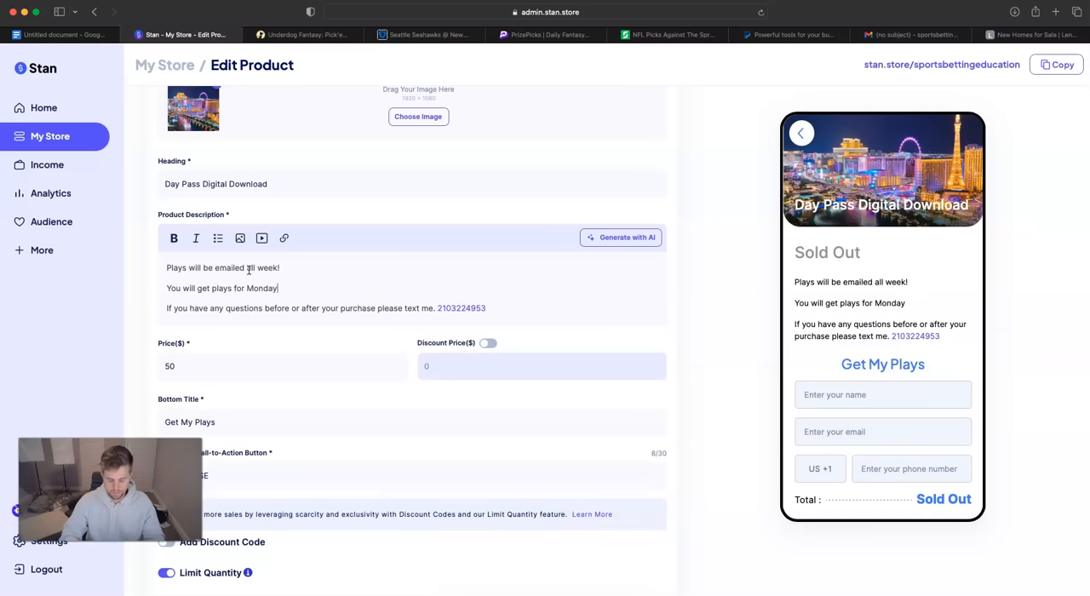
pyautogui.write(', Thur')
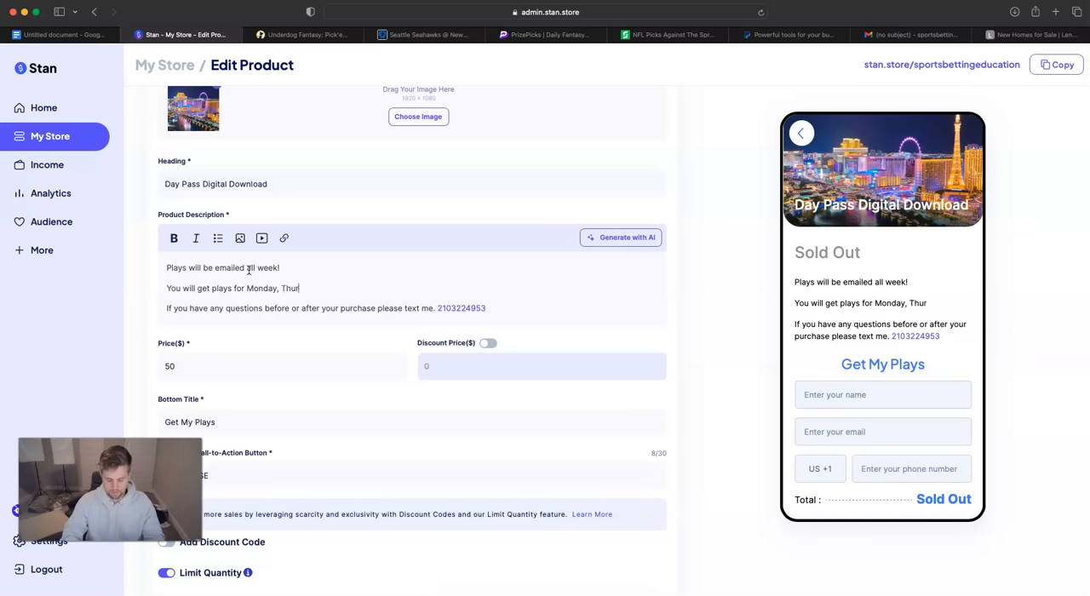
pyautogui.write('sday, Fri')
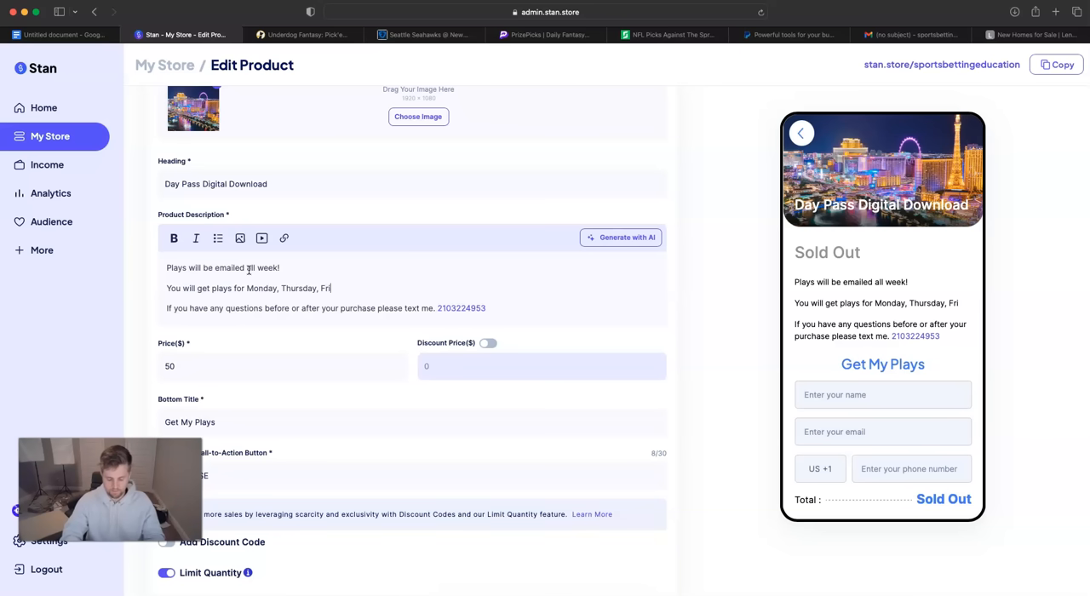
pyautogui.write('day and')
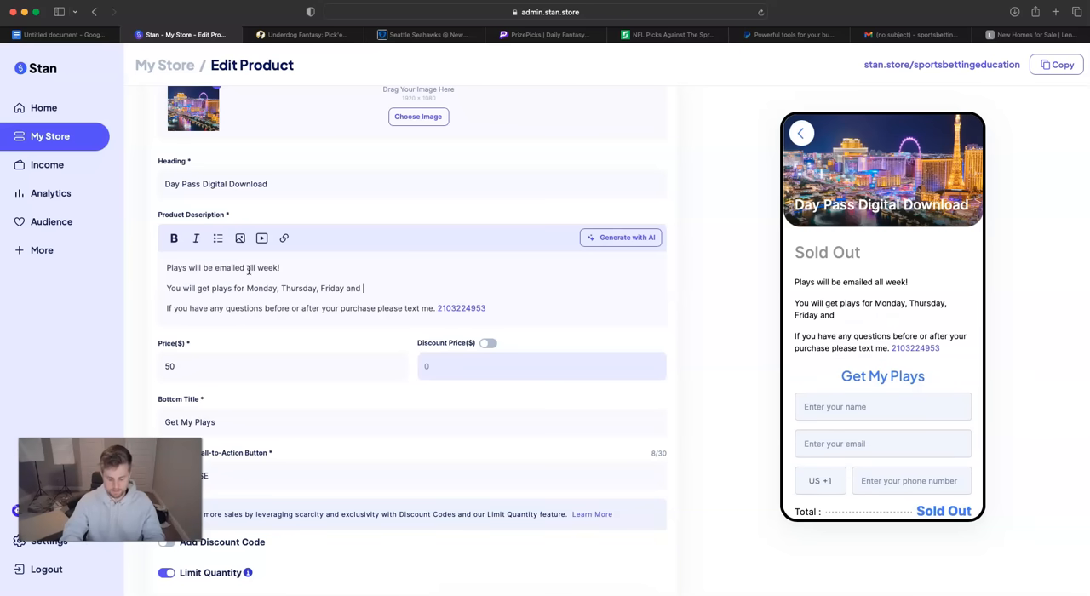
pyautogui.write('Saturday.')
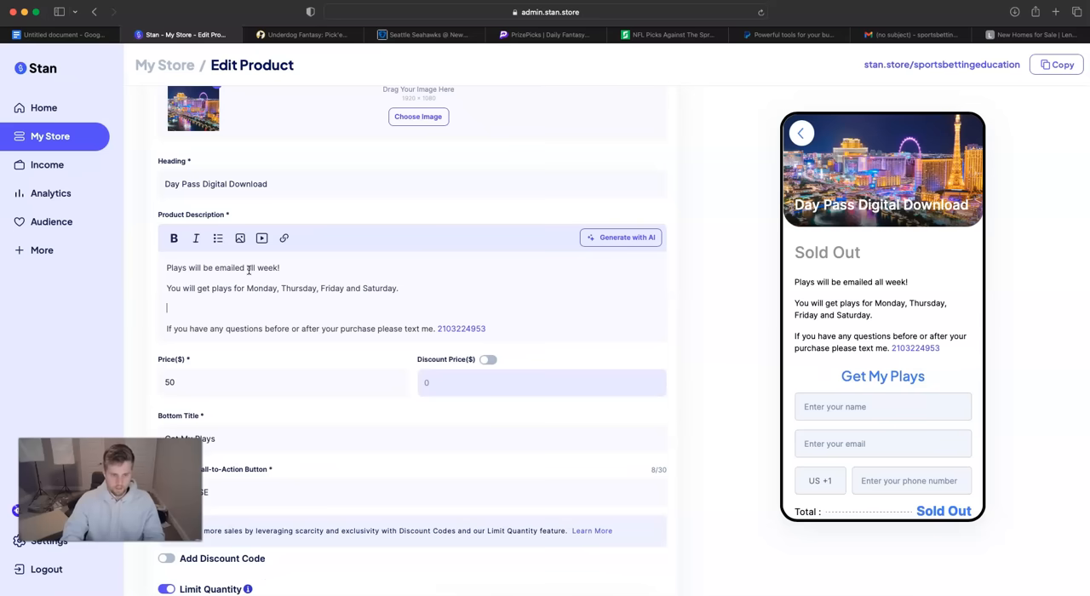
# Start an extra 'The go…' sentence, then backspace it out of the description.
pyautogui.write('The goal here is to help sma')
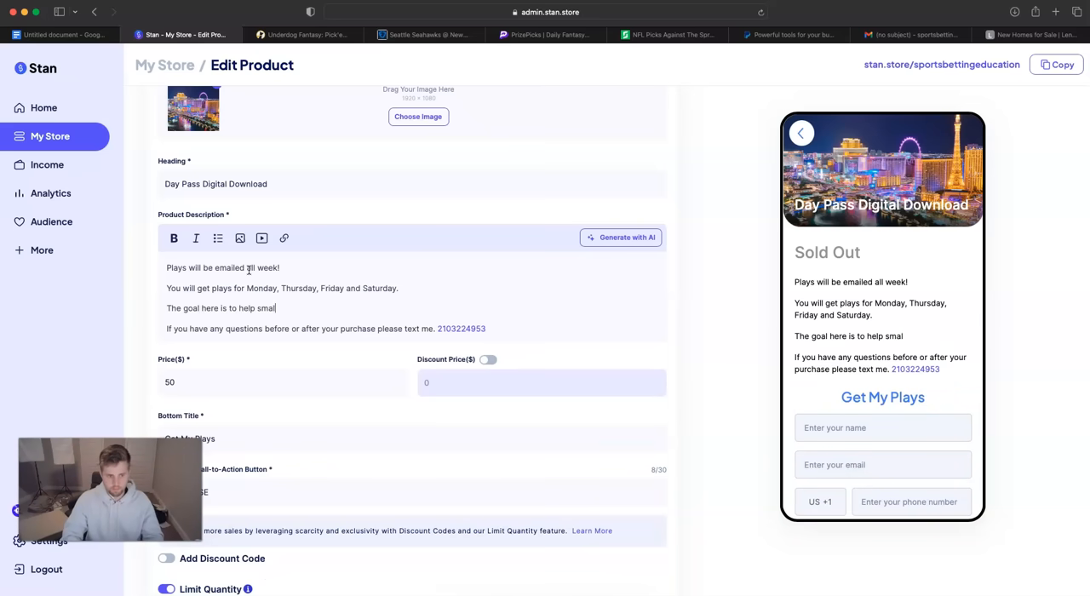
pyautogui.write('ler')
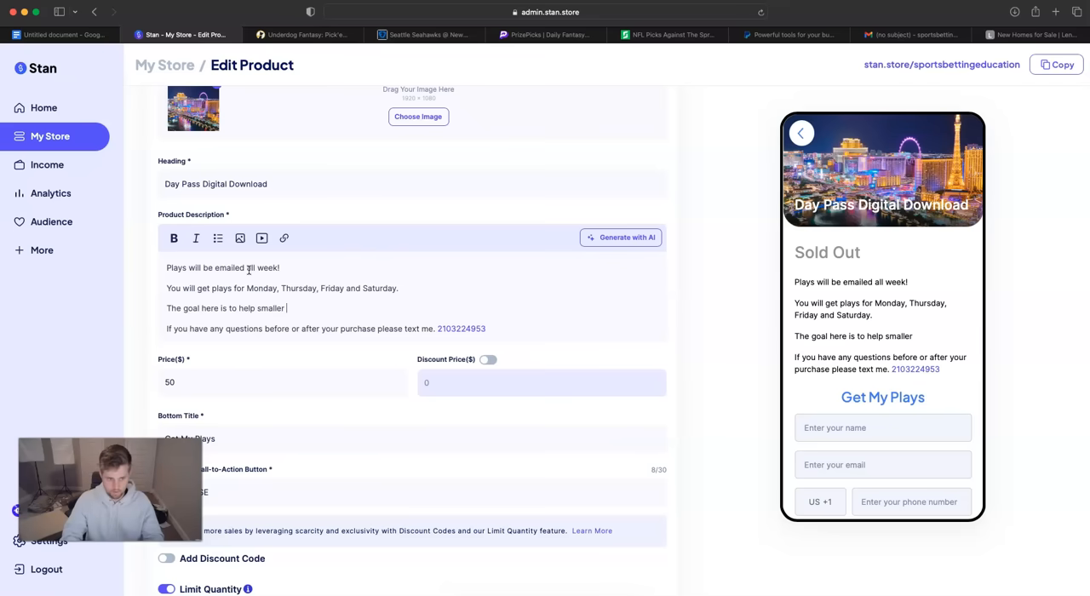
pyautogui.press('Backspace')
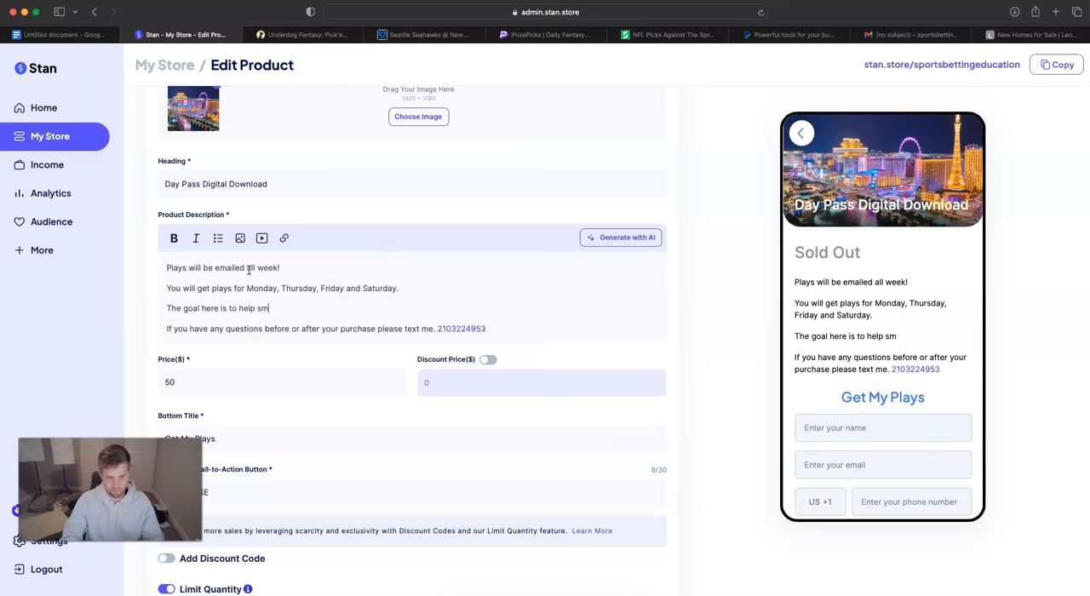
pyautogui.press('Backspace')
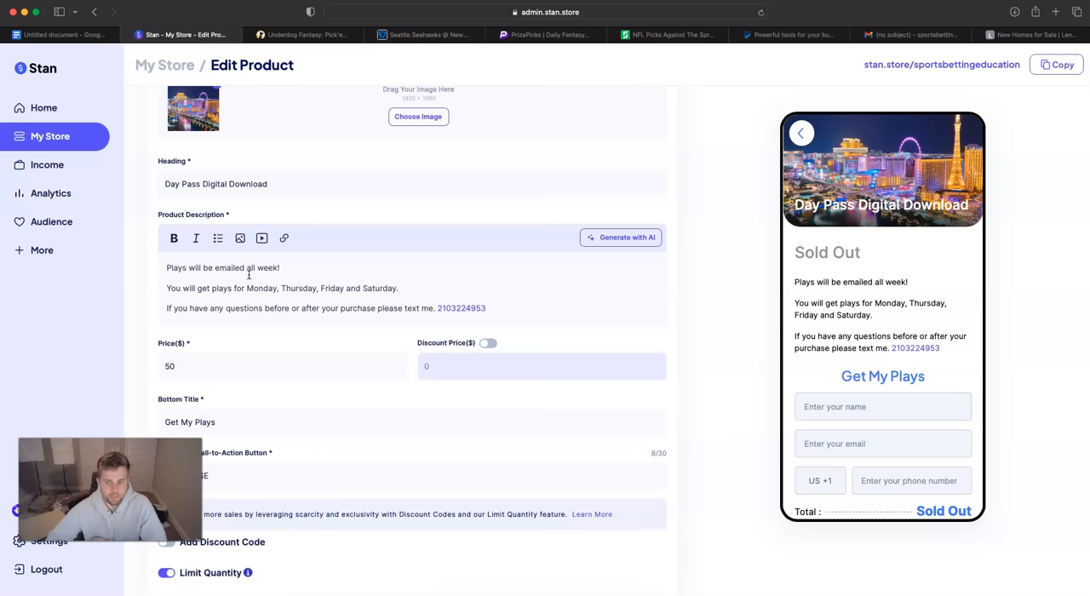
pyautogui.moveTo(378, 267)
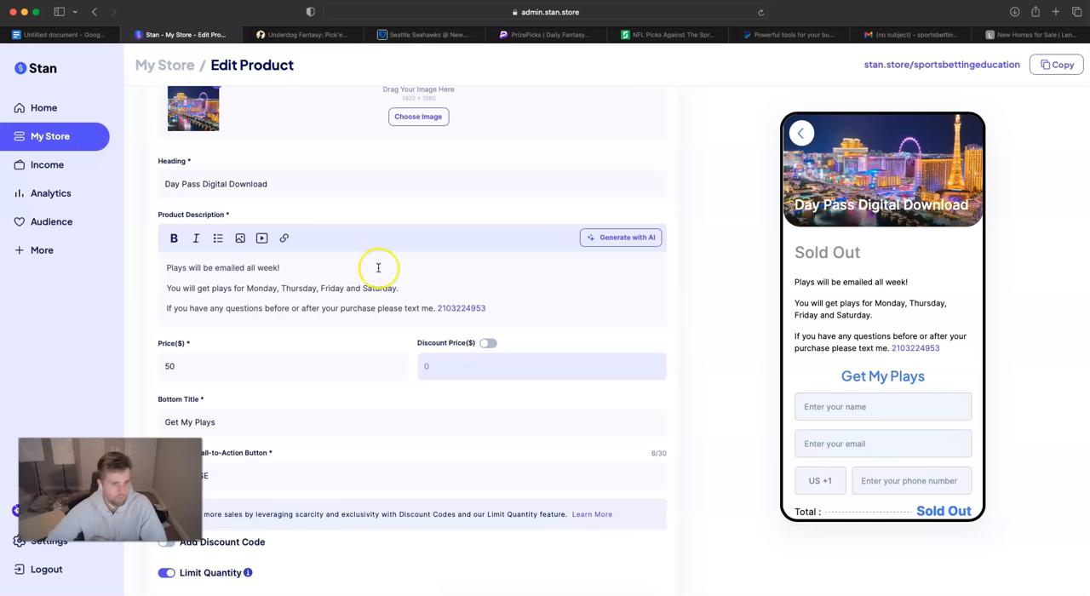
# Scroll through the checkout settings to set Limit Quantity to 100, then back to the description.
pyautogui.scroll(-3)
pyautogui.write('100')
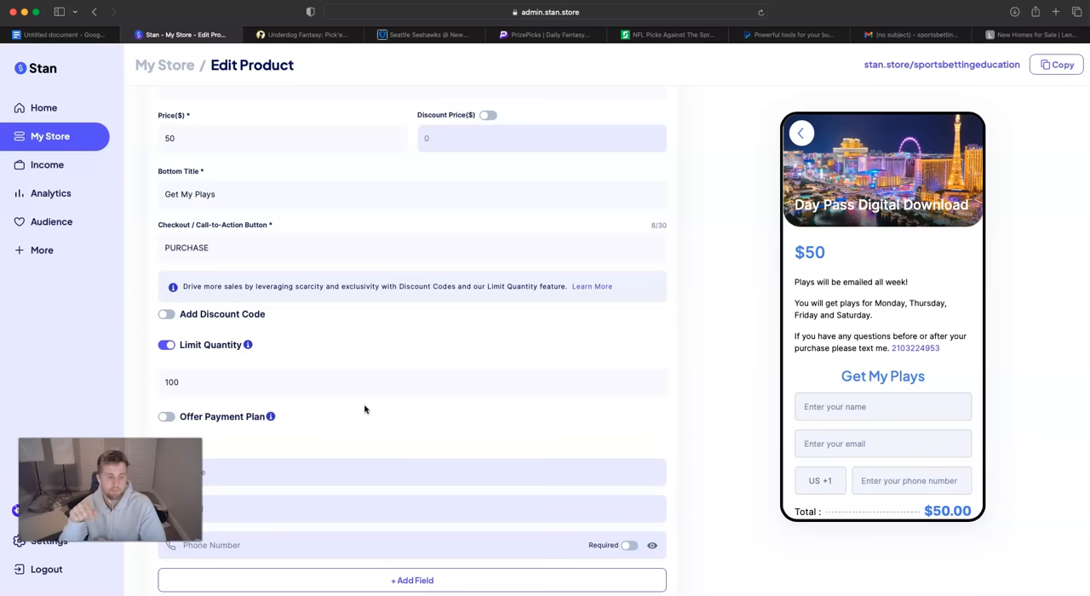
pyautogui.scroll(-3)
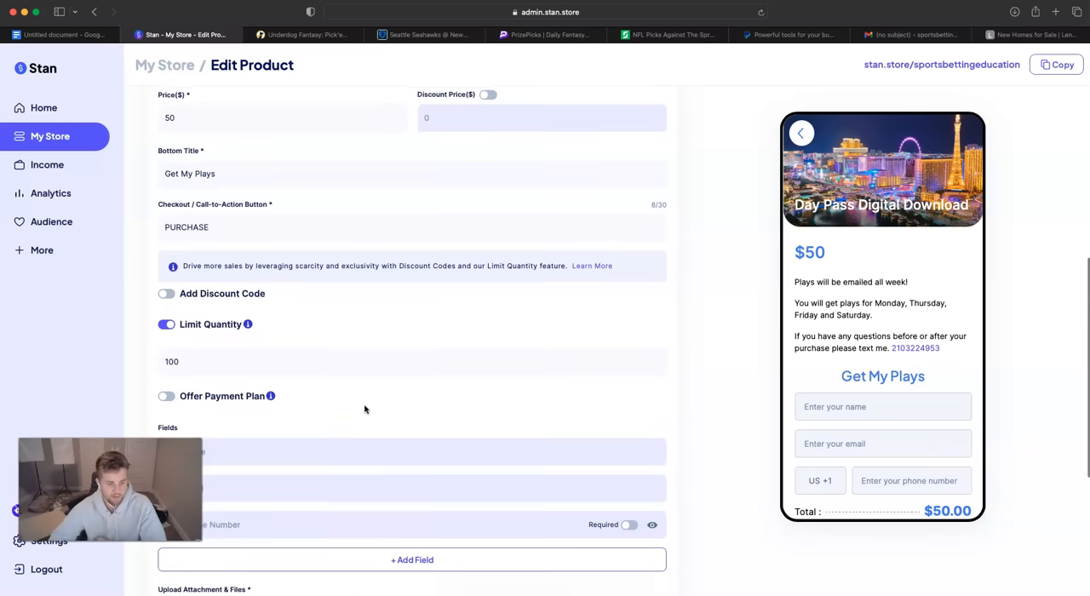
pyautogui.scroll(-3)
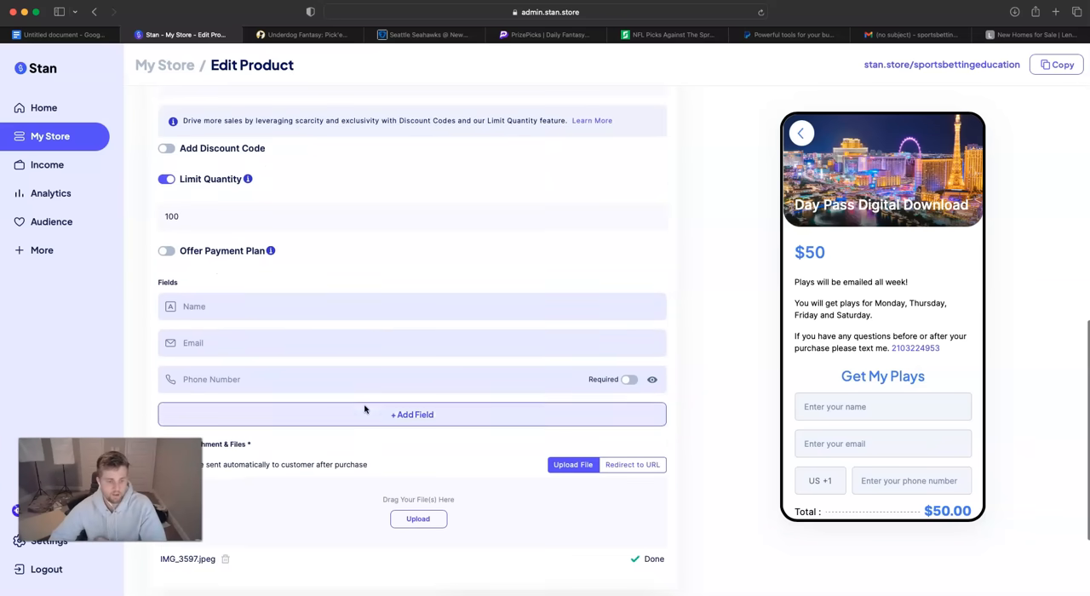
pyautogui.scroll(-3)
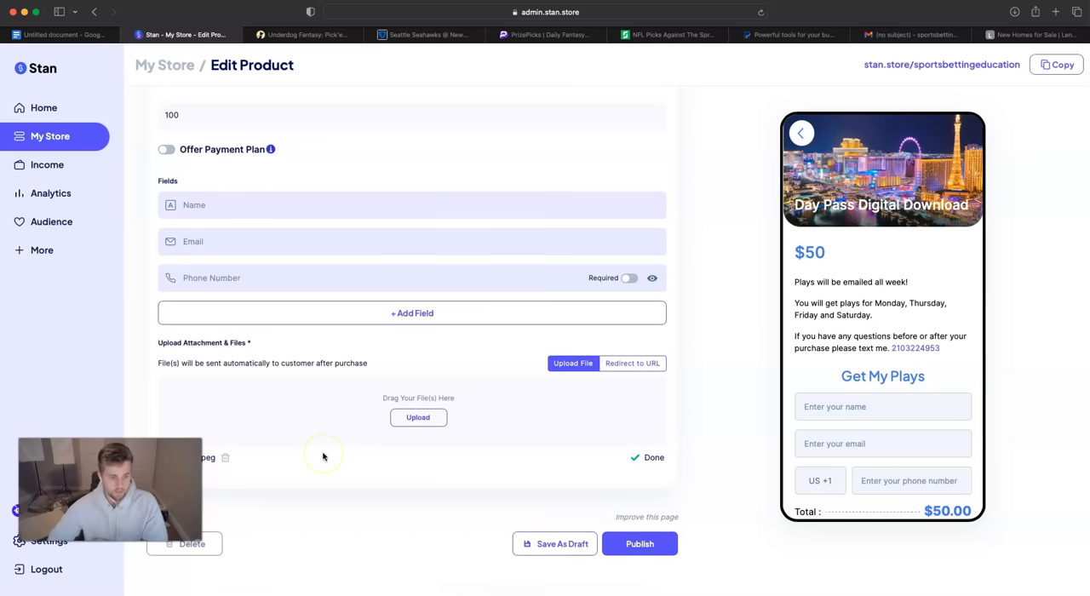
pyautogui.scroll(-3)
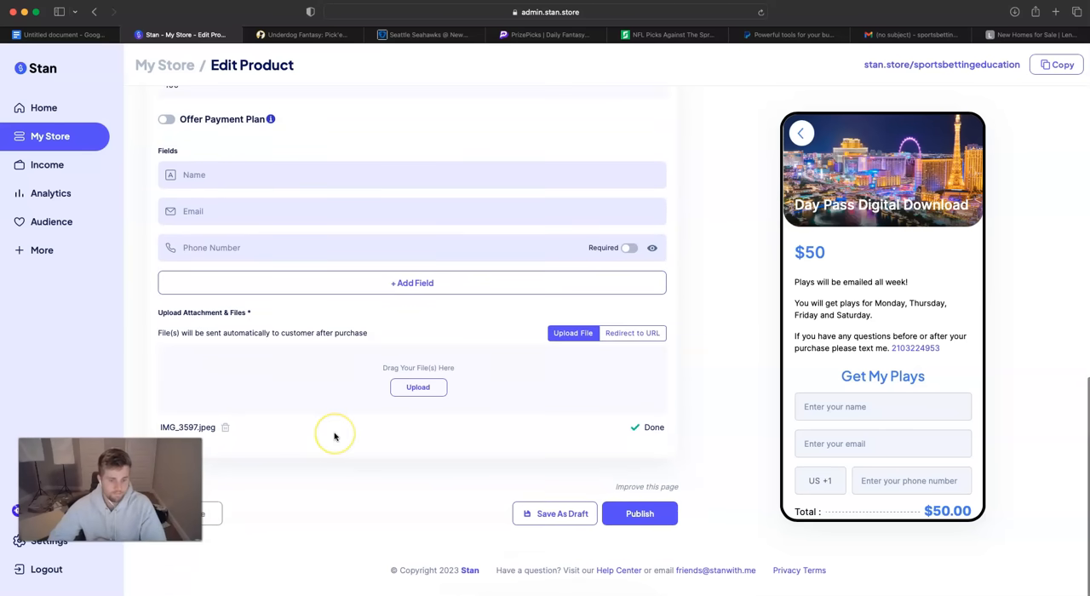
pyautogui.moveTo(522, 329)
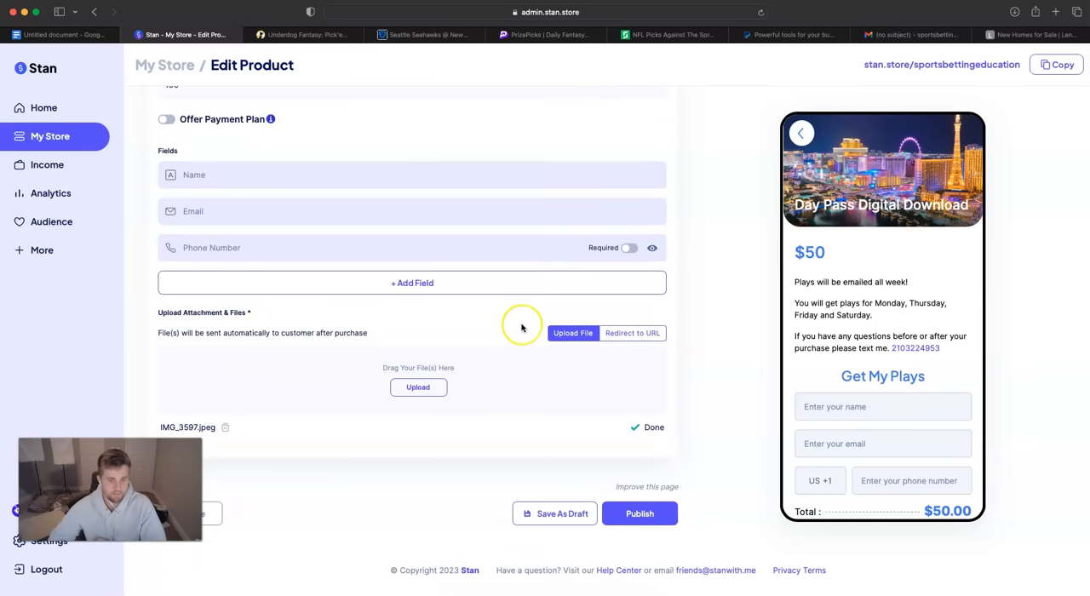
pyautogui.scroll(3)
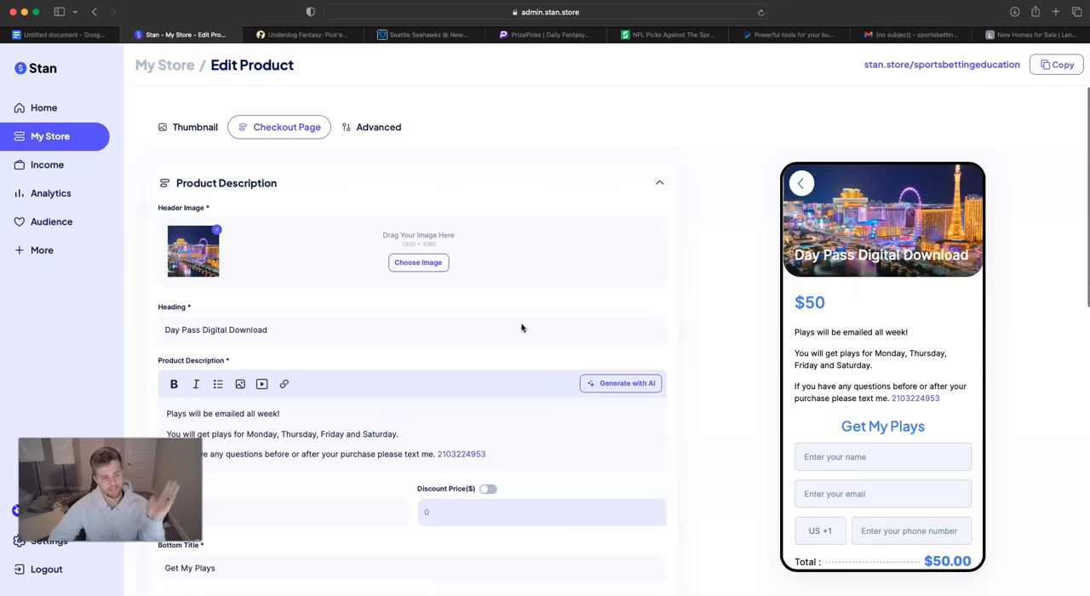
pyautogui.moveTo(247, 297)
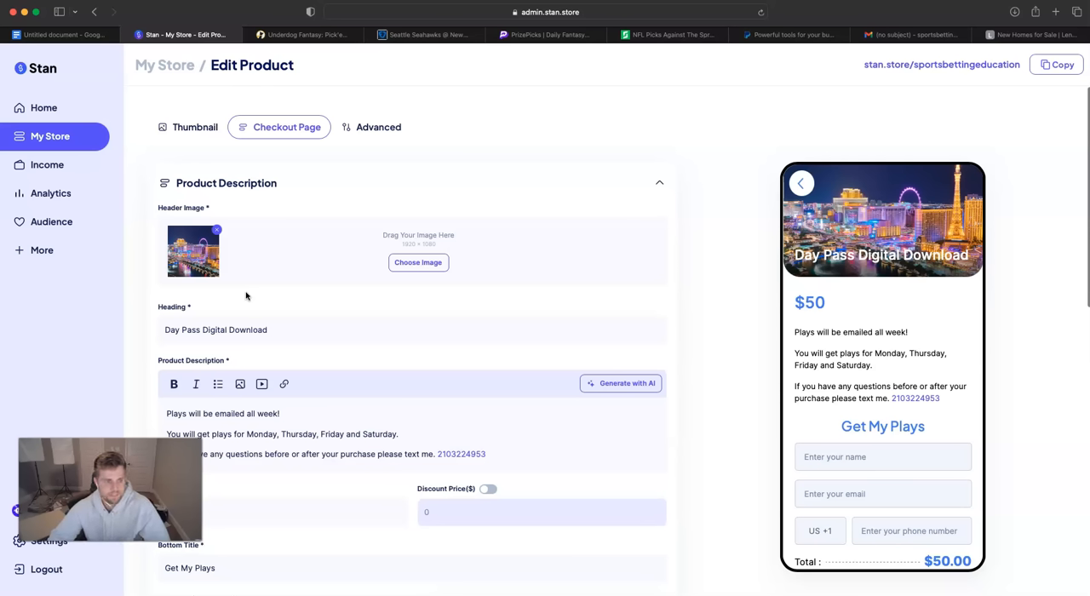
pyautogui.moveTo(637, 112)
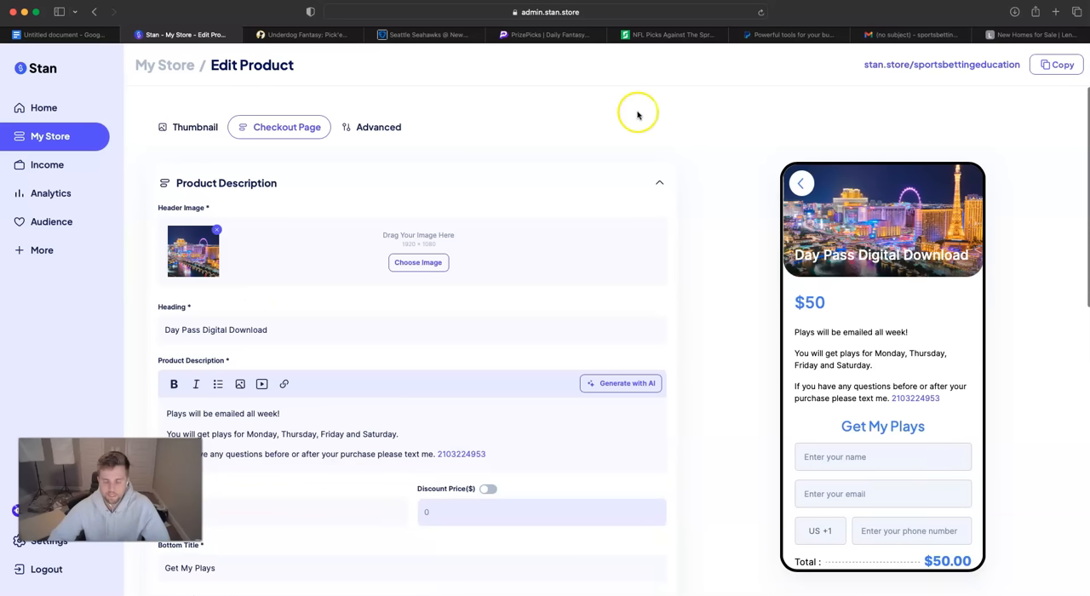